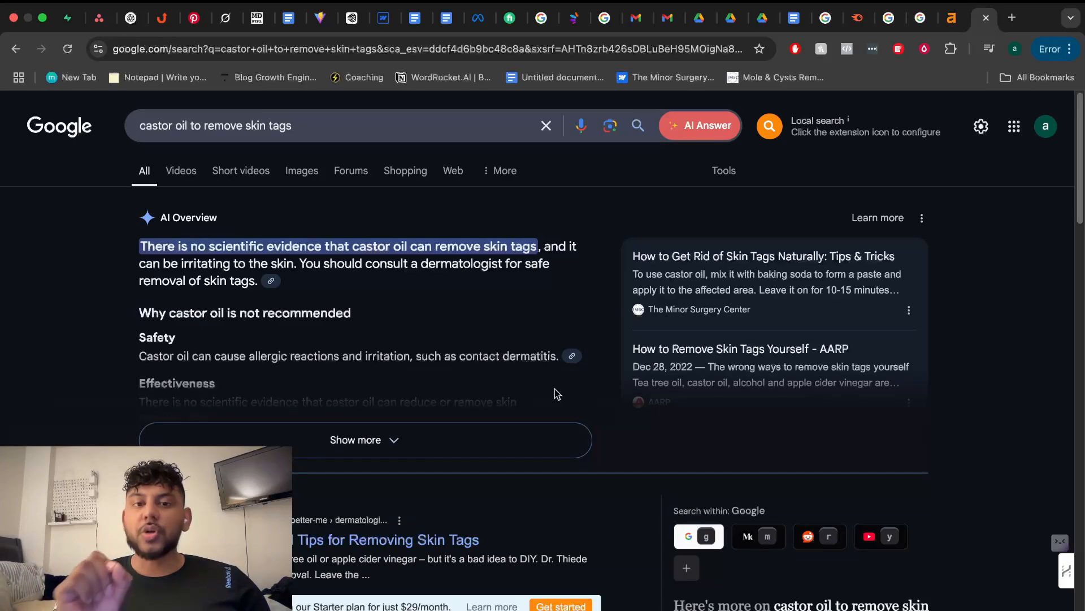
pyautogui.moveTo(172, 213)
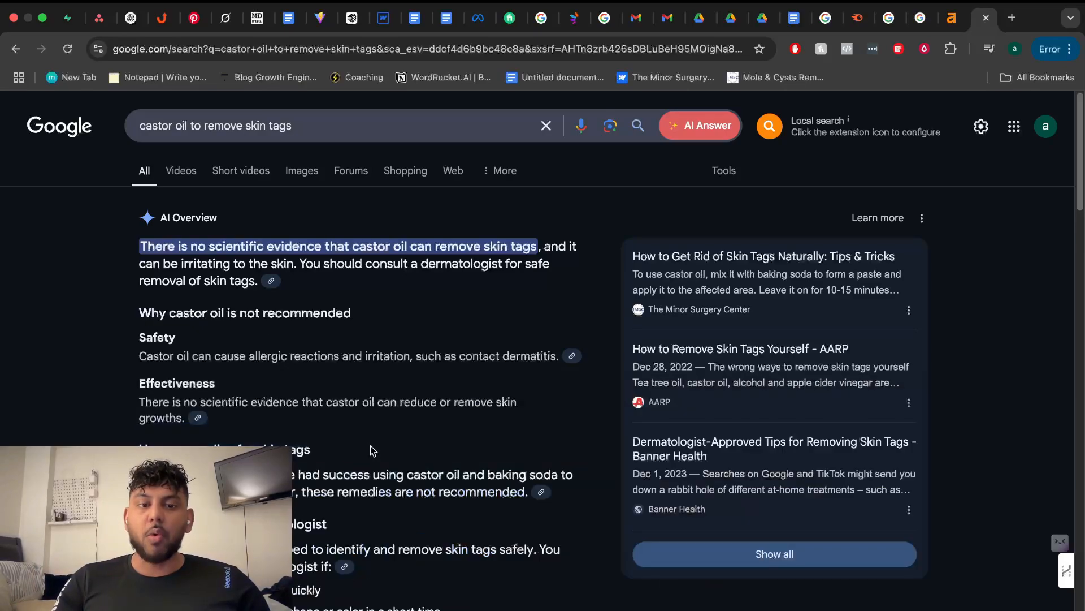
# Scroll through the Semrush schema markup guide's step-by-step implementation section.
pyautogui.scroll(3)
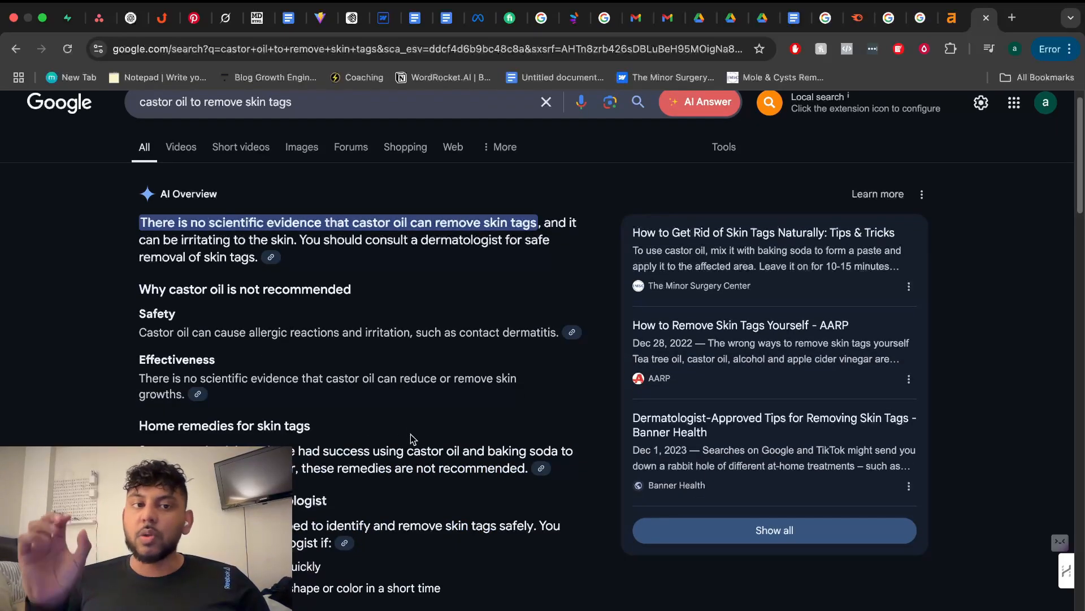
pyautogui.scroll(-3)
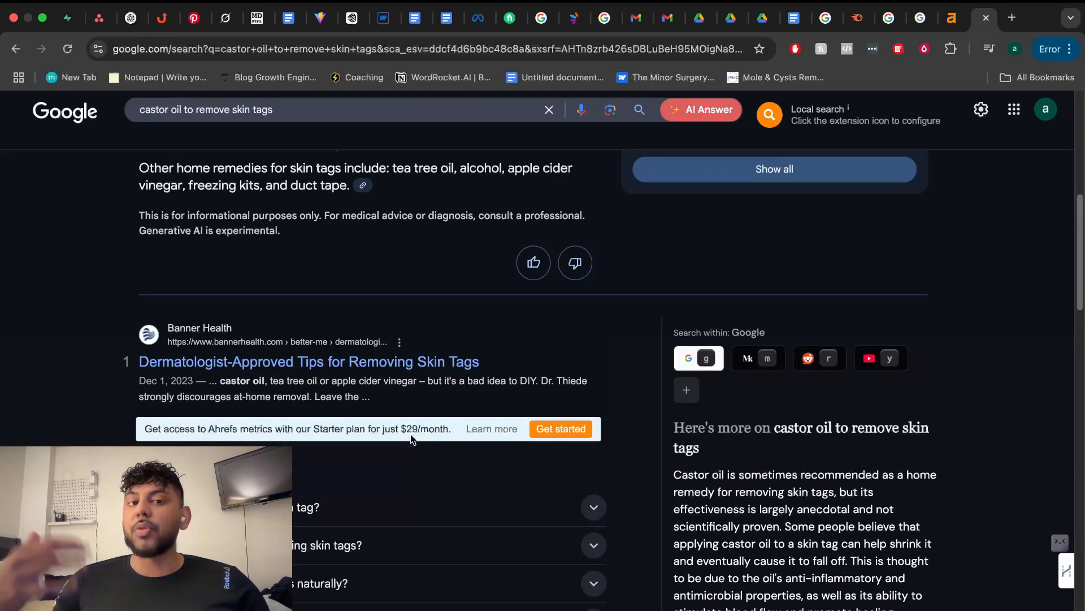
pyautogui.scroll(3)
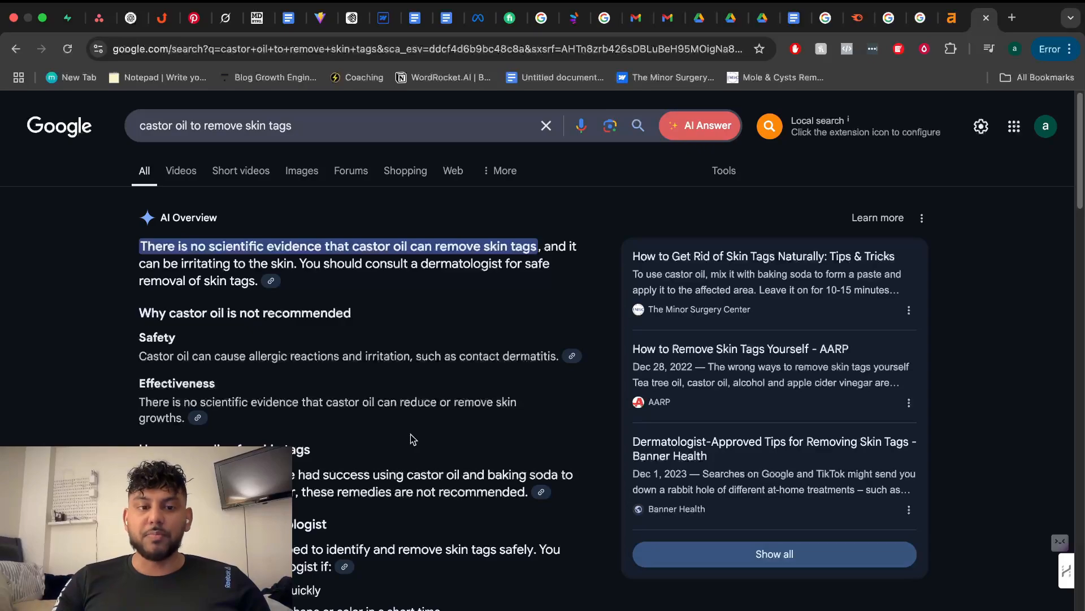
pyautogui.scroll(-3)
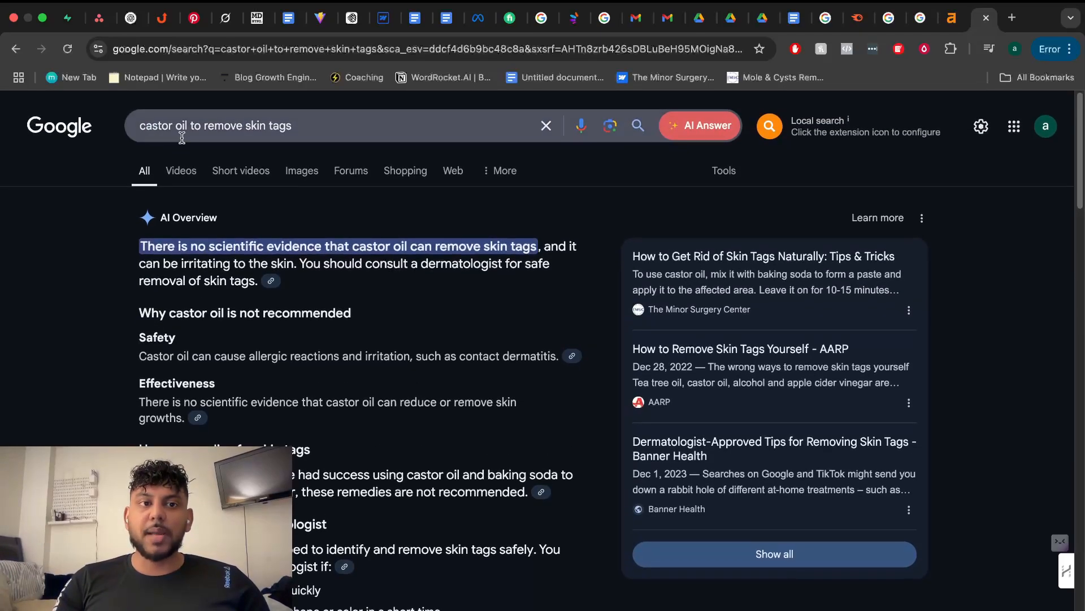
pyautogui.scroll(-3)
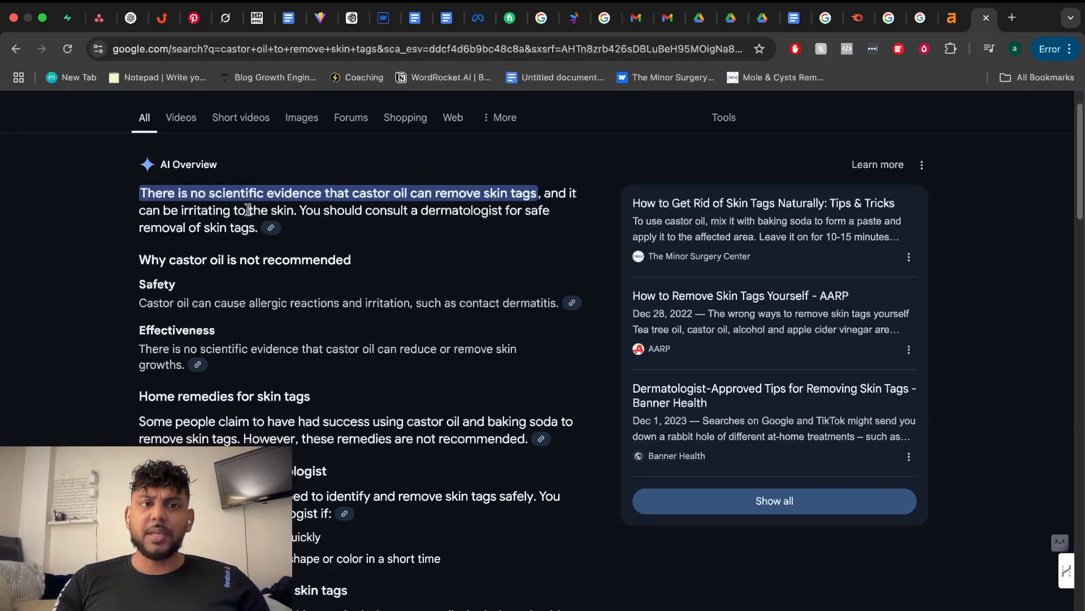
pyautogui.moveTo(736, 333)
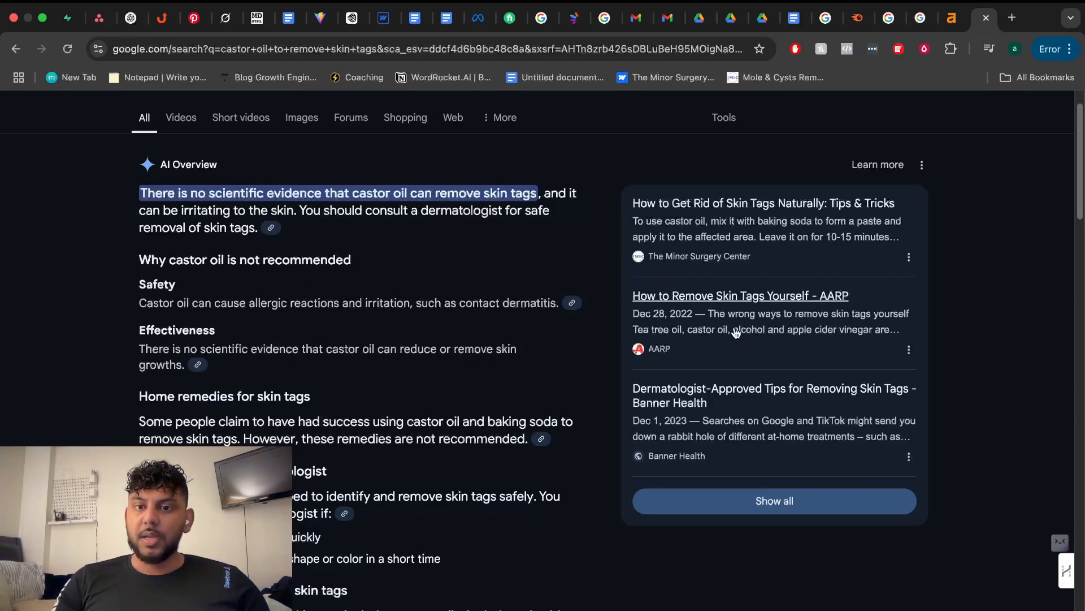
pyautogui.scroll(-3)
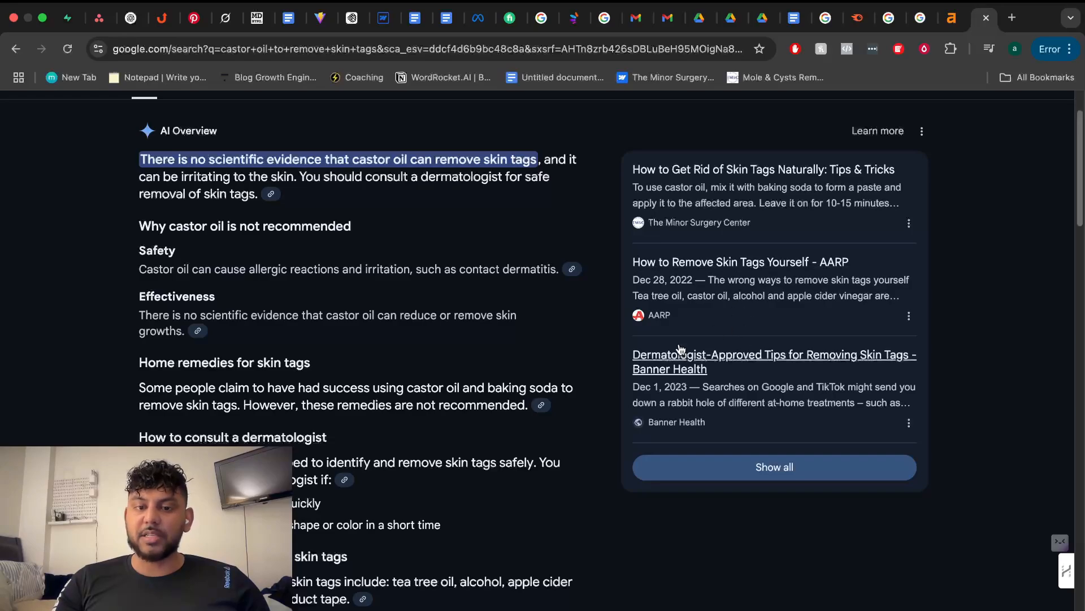
pyautogui.scroll(-3)
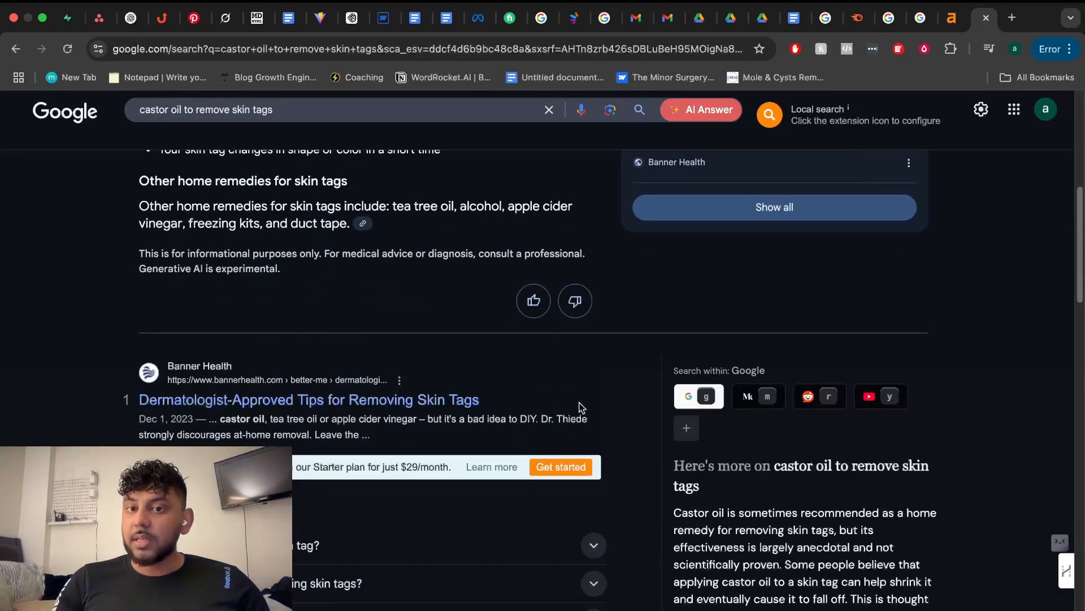
pyautogui.scroll(-3)
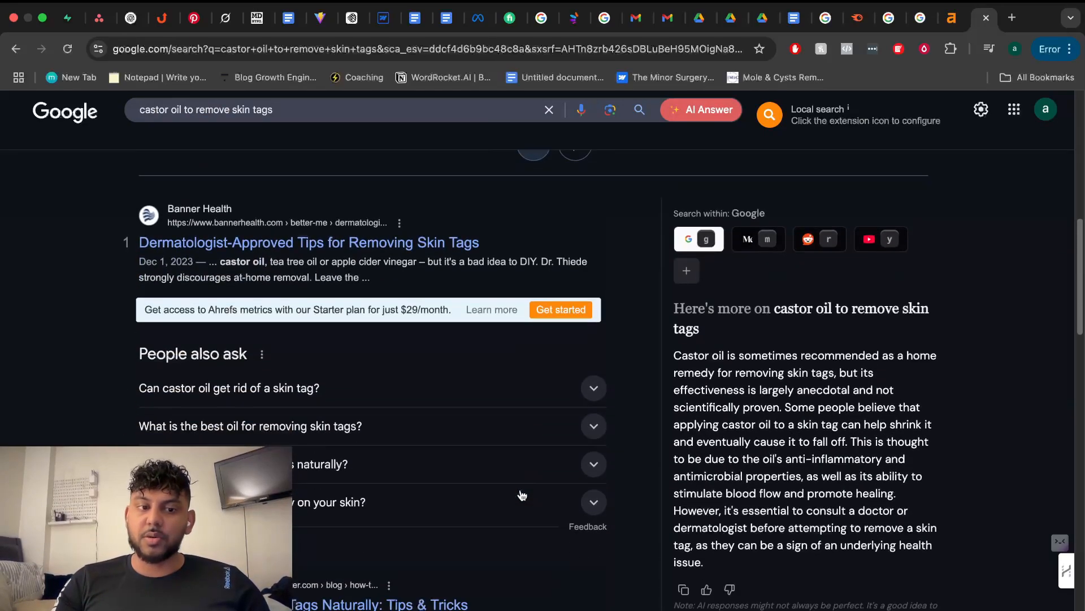
pyautogui.scroll(-3)
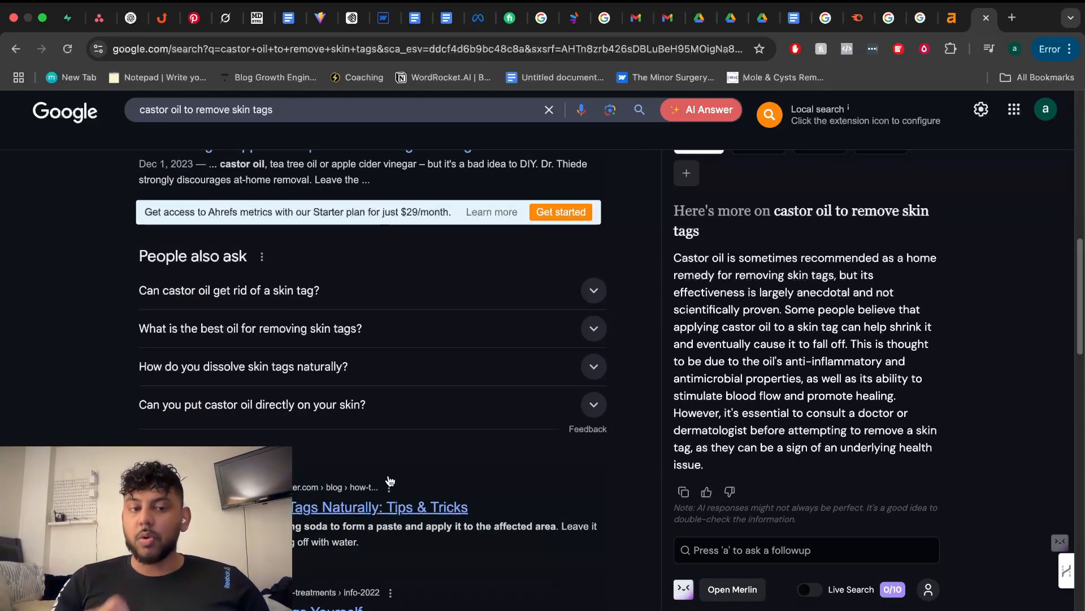
pyautogui.scroll(-3)
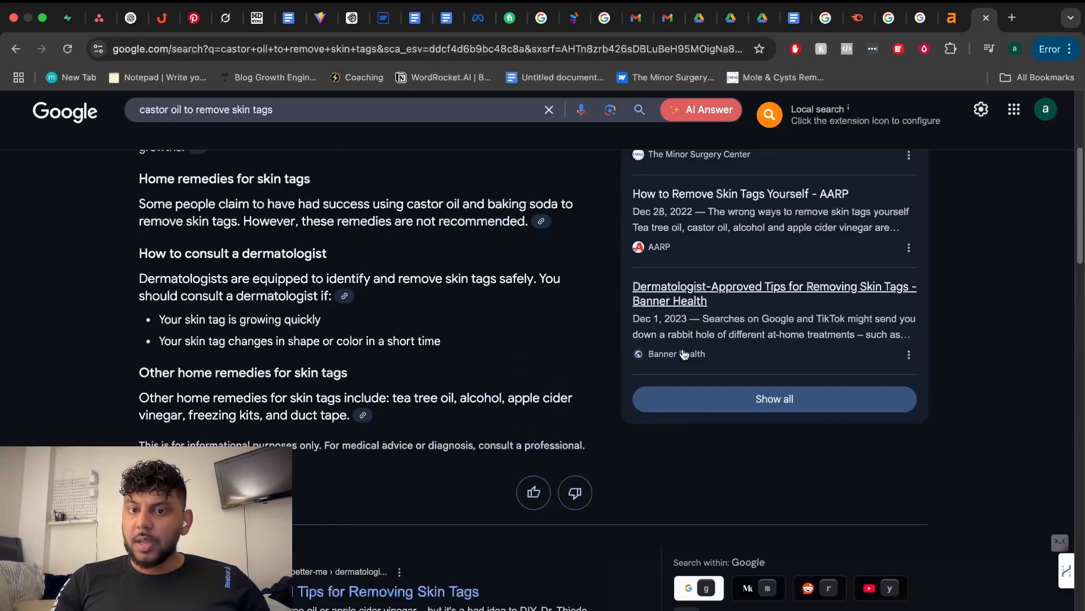
# Scroll back up to step 1 and return to the castor oil search results.
pyautogui.scroll(-3)
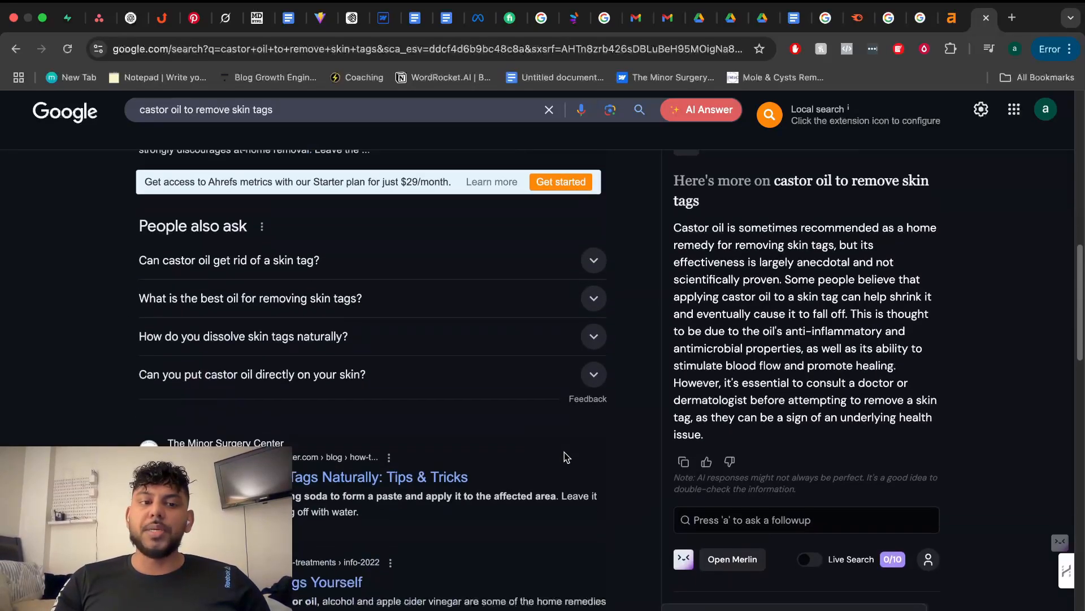
pyautogui.scroll(-3)
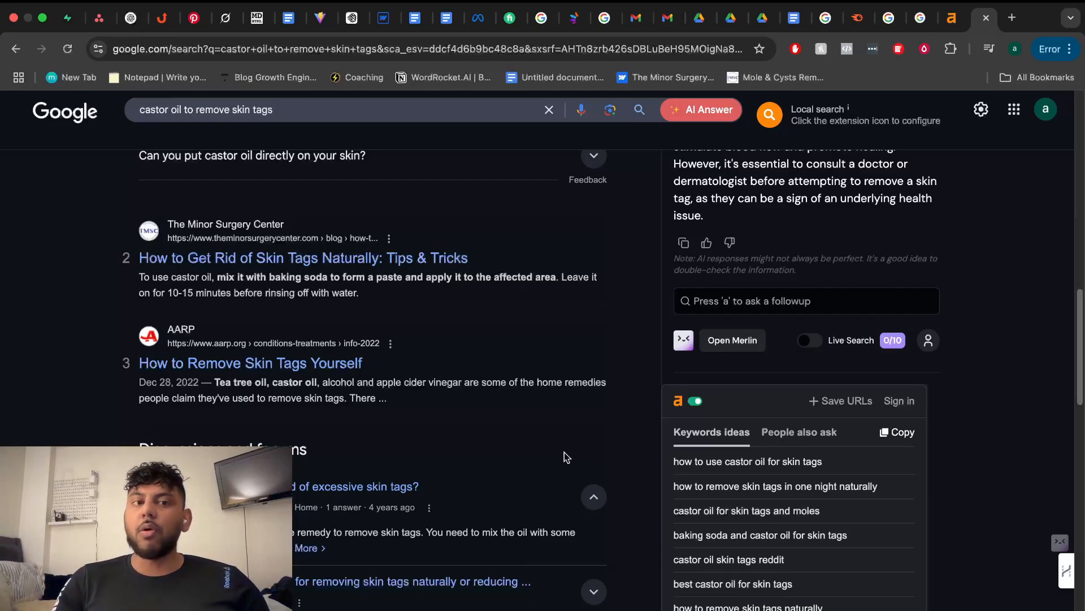
pyautogui.scroll(3)
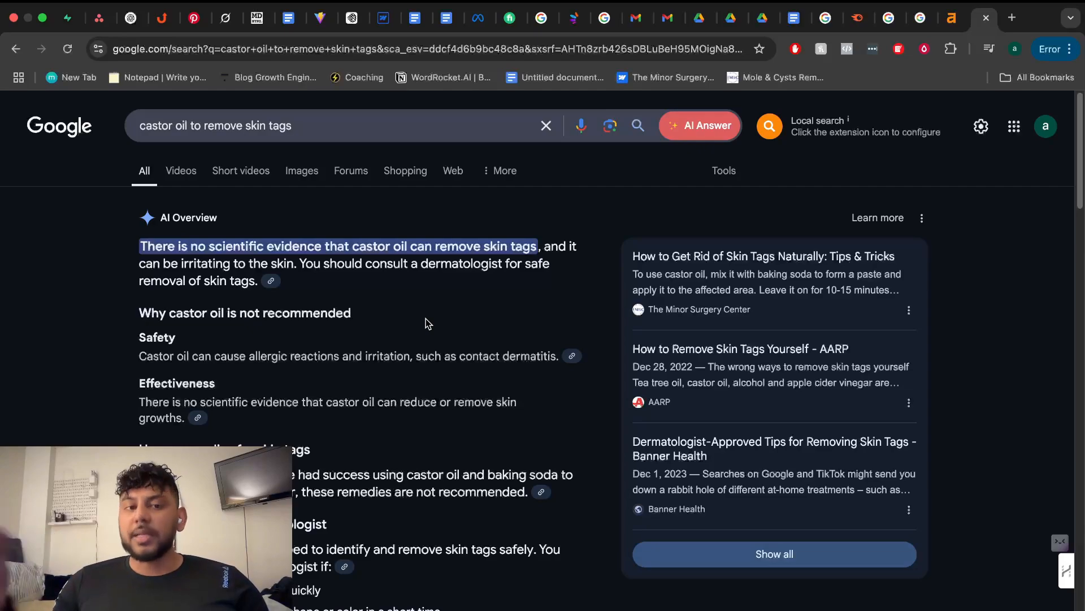
pyautogui.moveTo(426, 243)
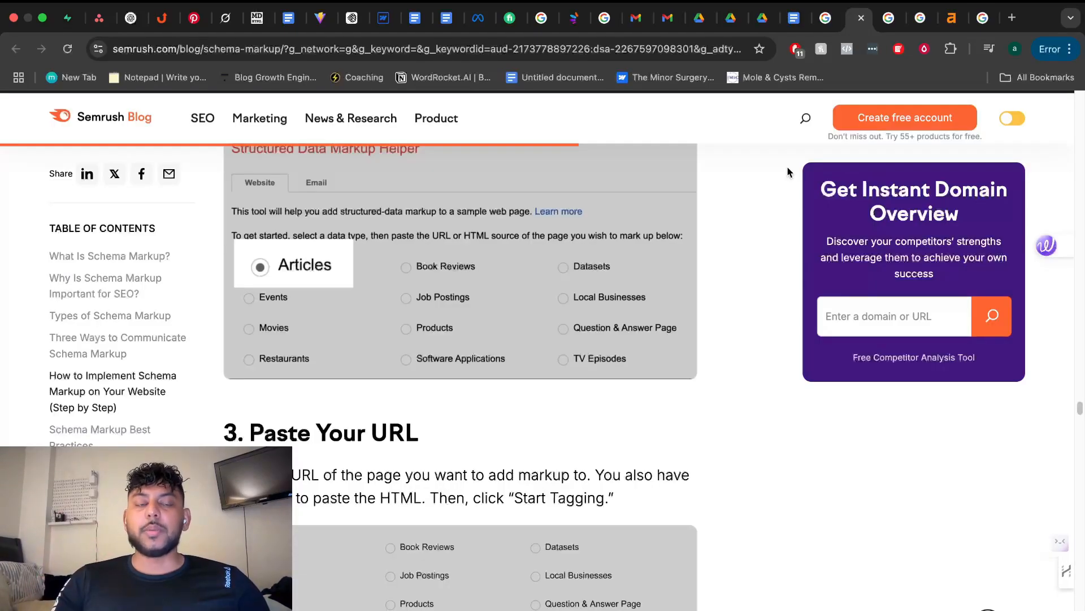
pyautogui.scroll(3)
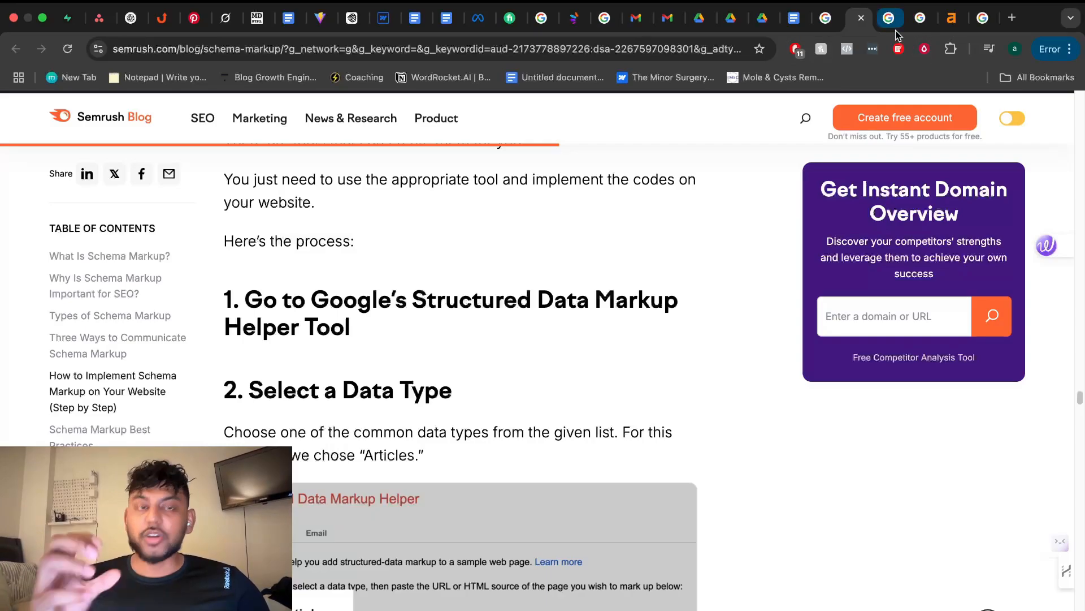
pyautogui.click(983, 18)
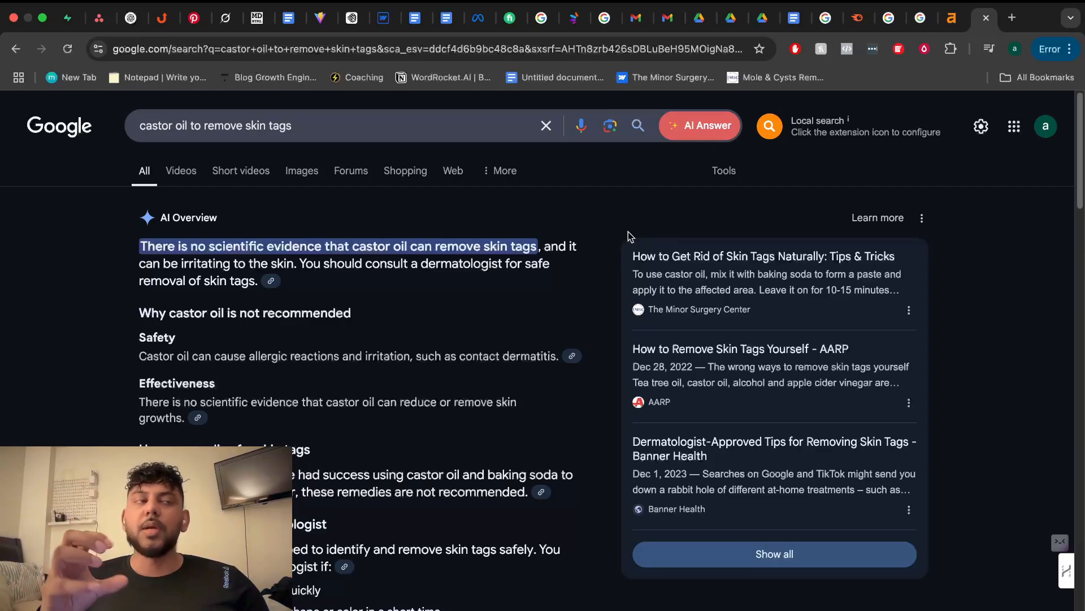
# View Google Search Central's structured data introduction, then return to the castor oil results.
pyautogui.click(952, 18)
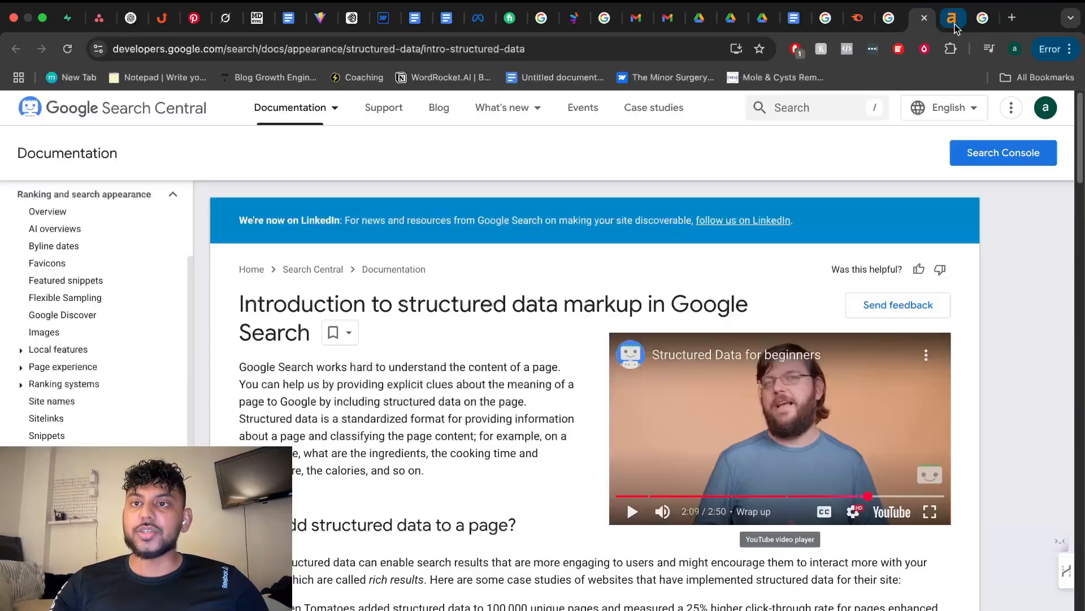
pyautogui.click(952, 17)
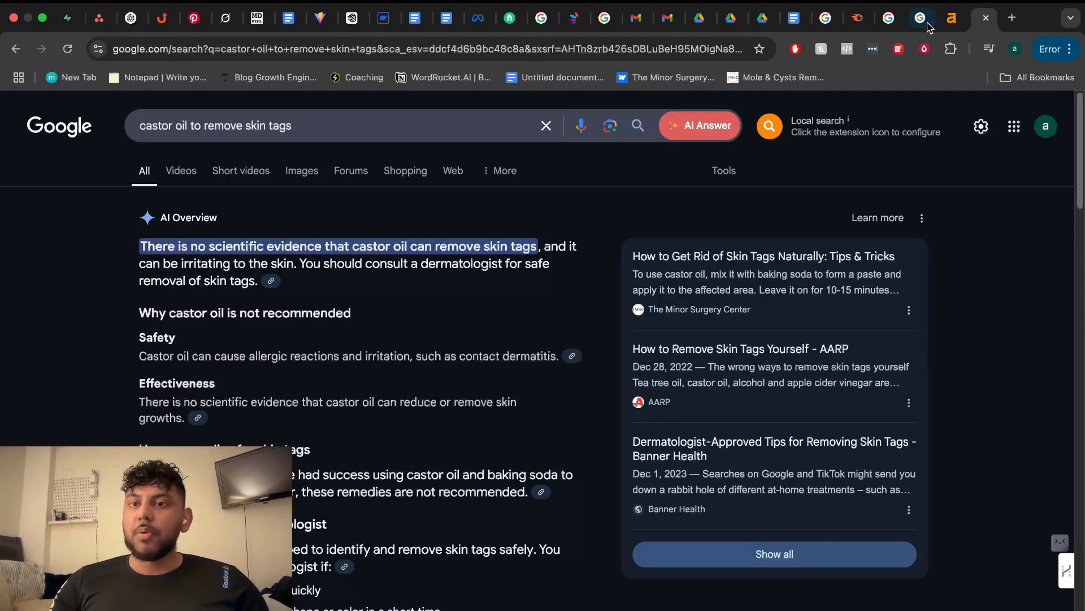
pyautogui.moveTo(921, 18)
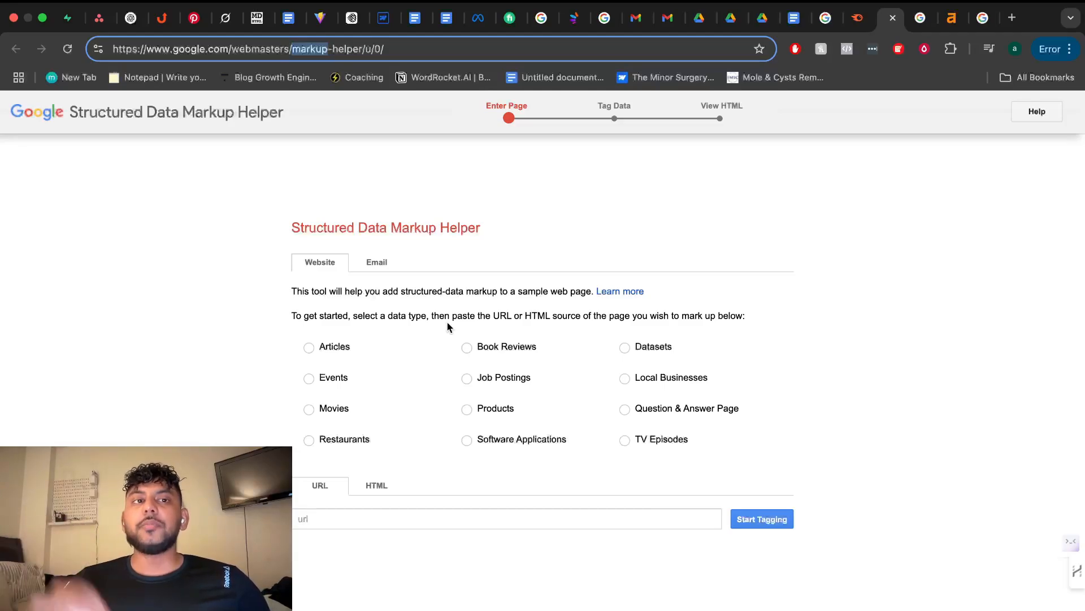
pyautogui.moveTo(337, 141)
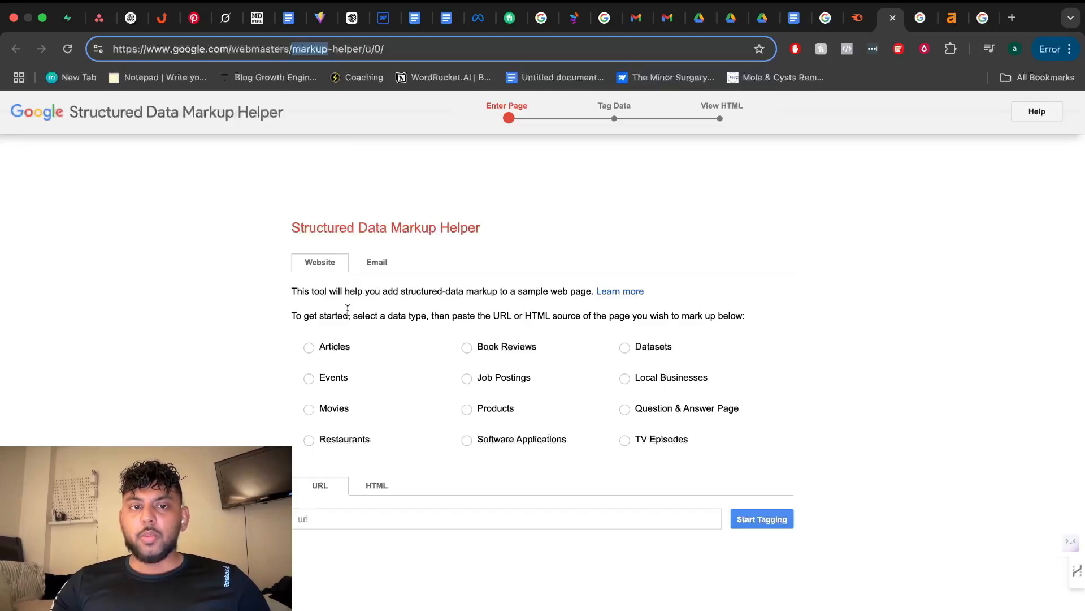
pyautogui.moveTo(582, 413)
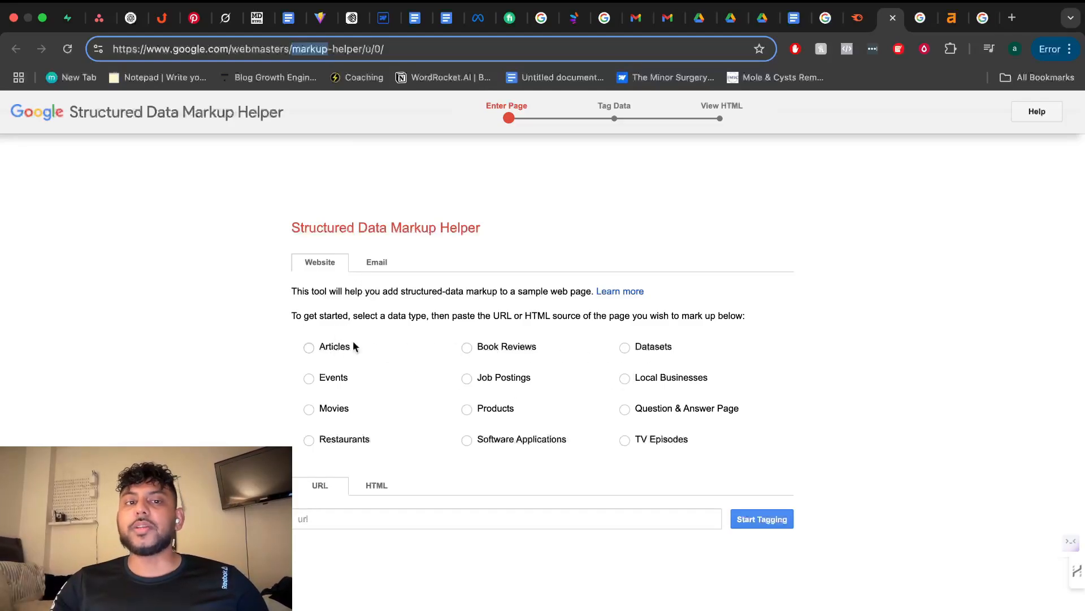
# Choose Articles and enter the theminorsurgerycenter.com cyst-removal cost blog post URL.
pyautogui.click(308, 346)
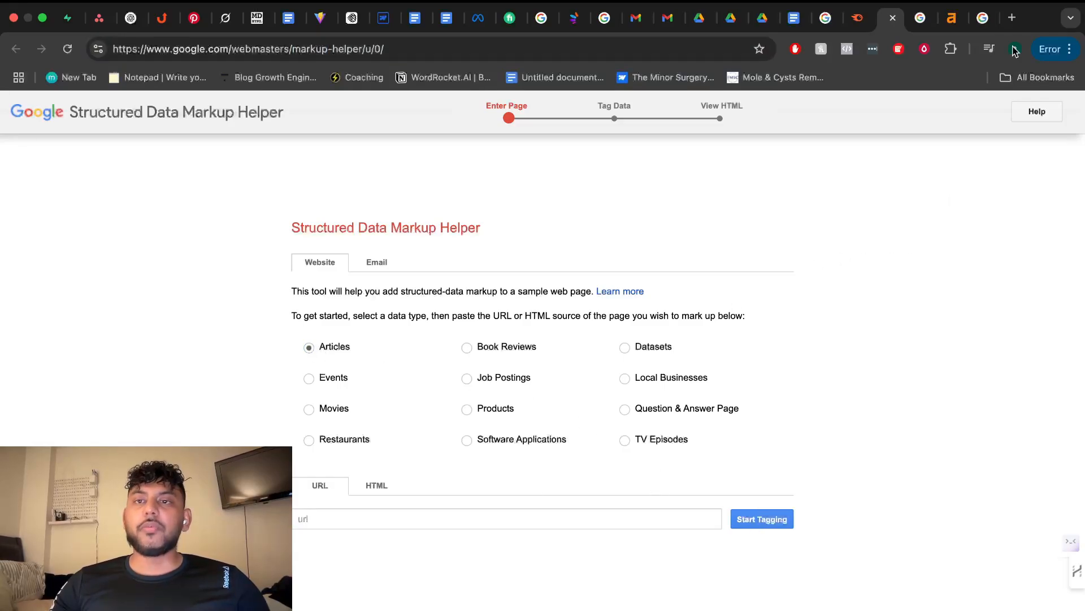
pyautogui.write('https://www.theminorsurgerycenter.com/blog/how-much-does-it-cost-to-remove-a-cyst-in-ontario')
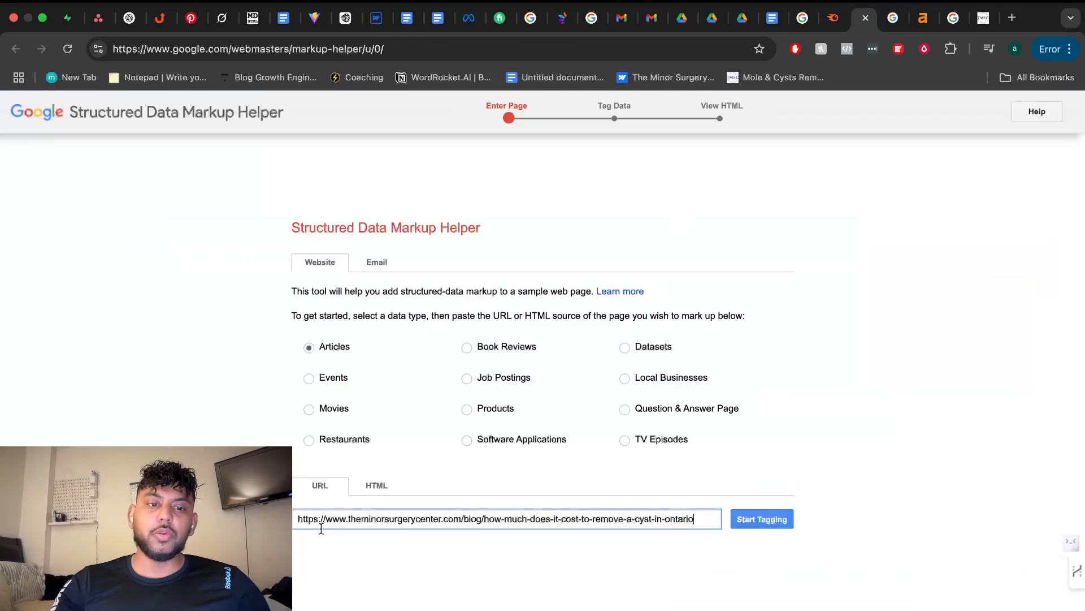
pyautogui.click(762, 518)
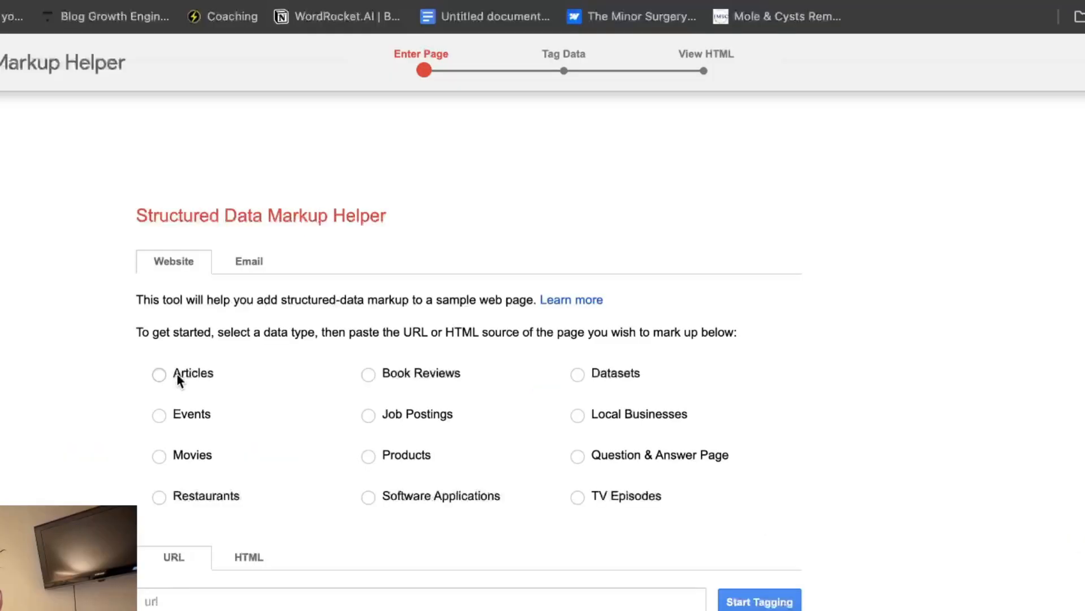
pyautogui.click(159, 374)
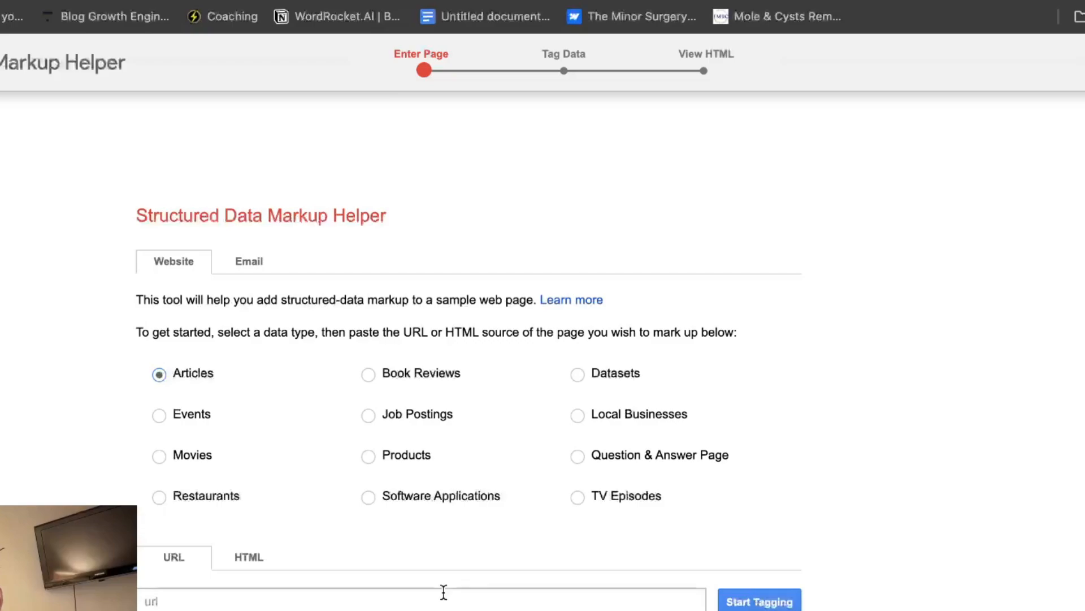
pyautogui.click(758, 600)
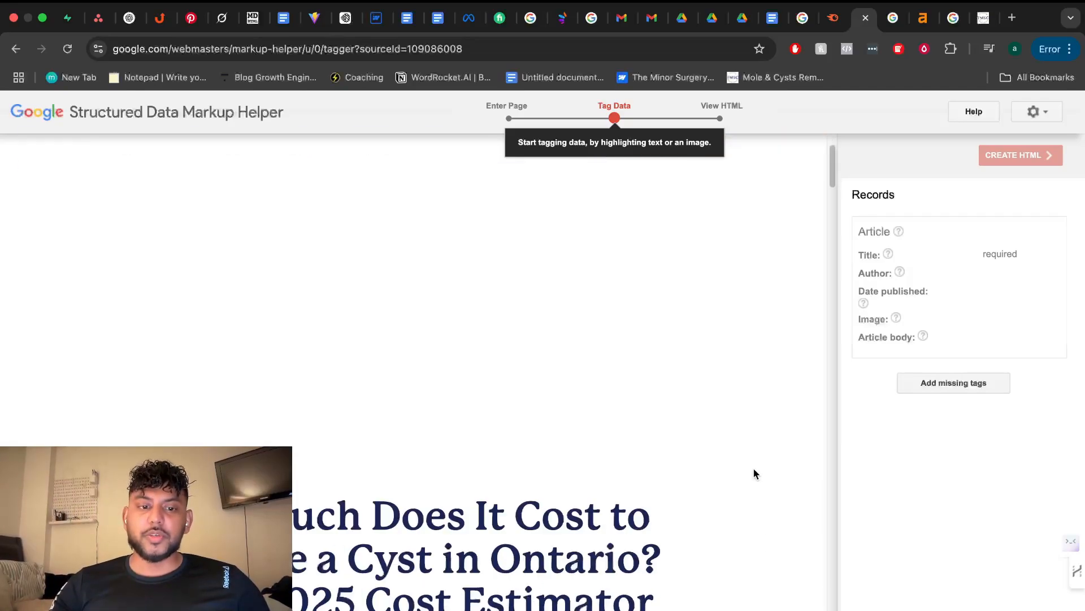
# Tag the article's page headline as the Article Title.
pyautogui.scroll(3)
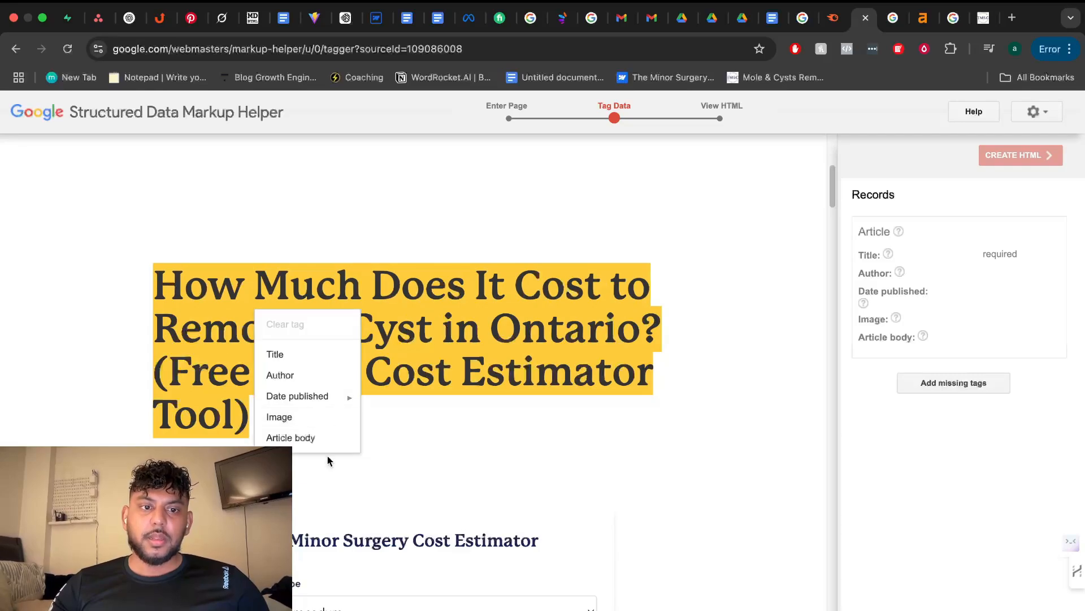
pyautogui.click(275, 354)
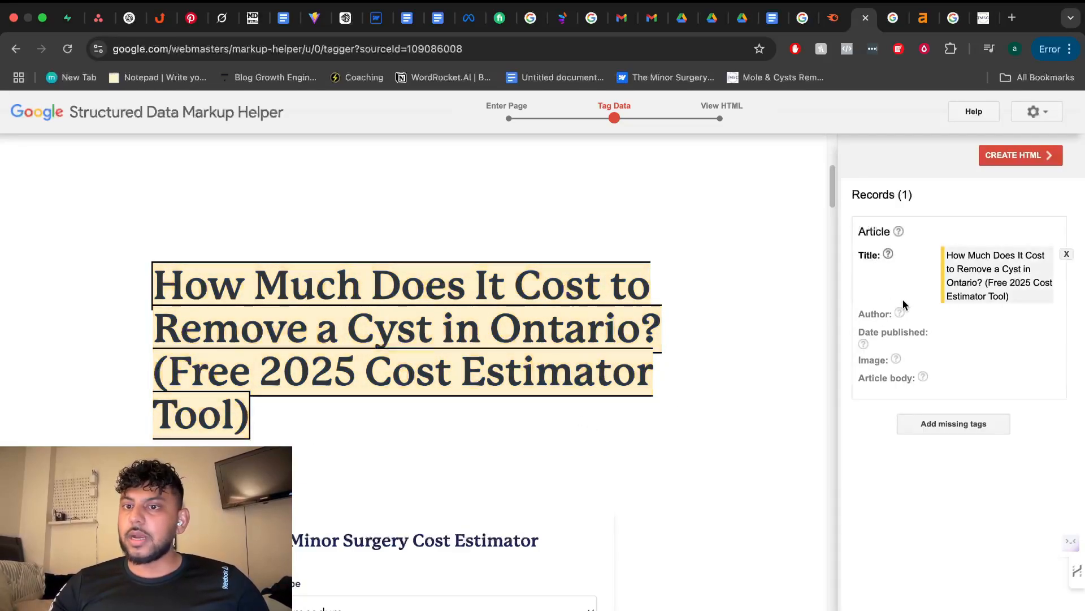
pyautogui.moveTo(893, 311)
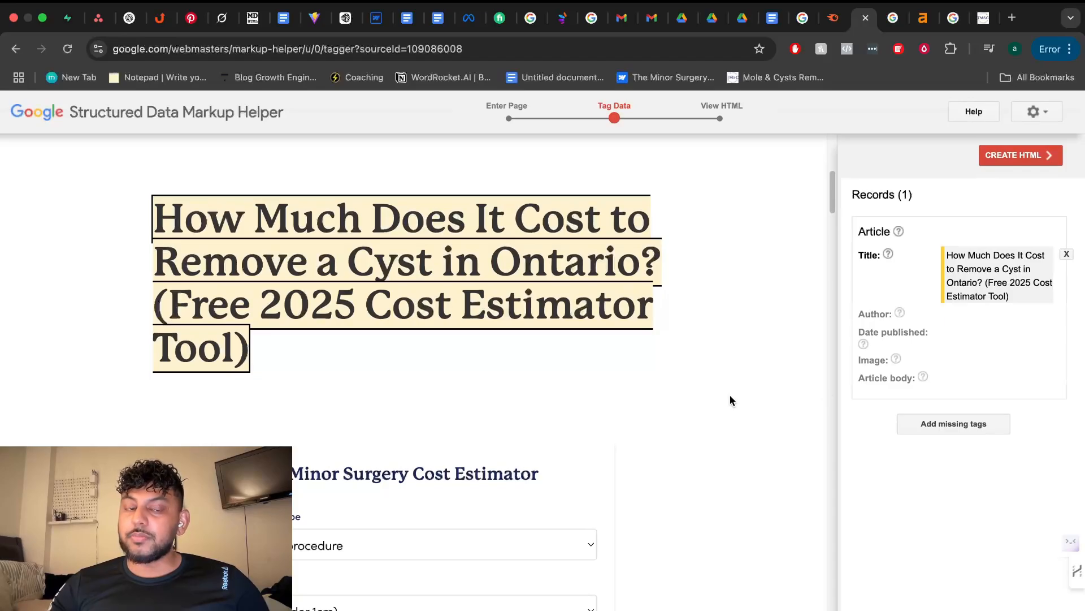
# Tag the body text as Article body and open the Add missing tags form.
pyautogui.scroll(-3)
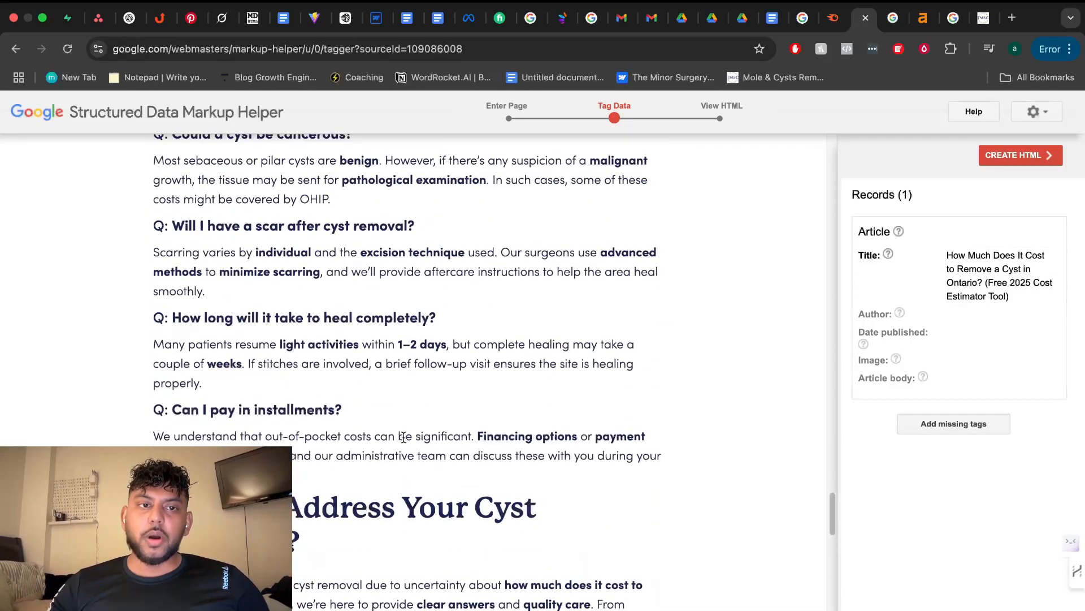
pyautogui.scroll(3)
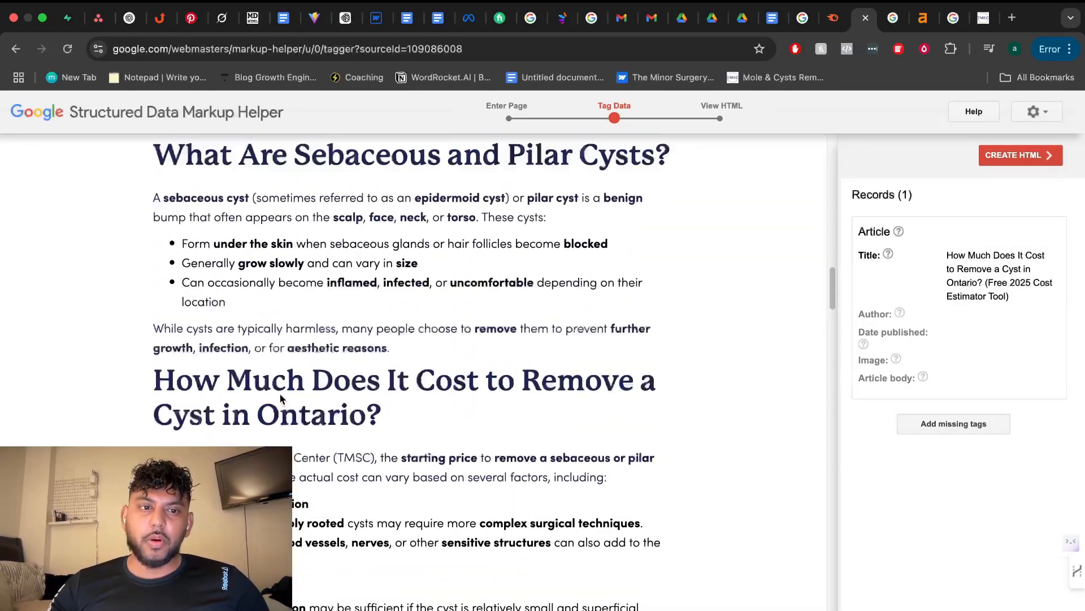
pyautogui.scroll(-3)
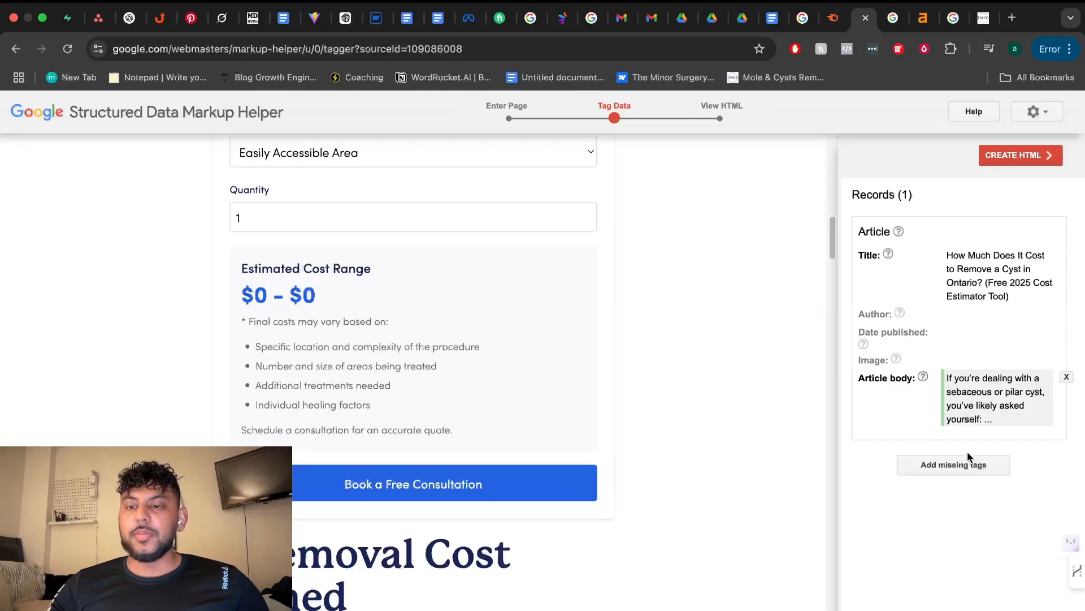
pyautogui.click(953, 464)
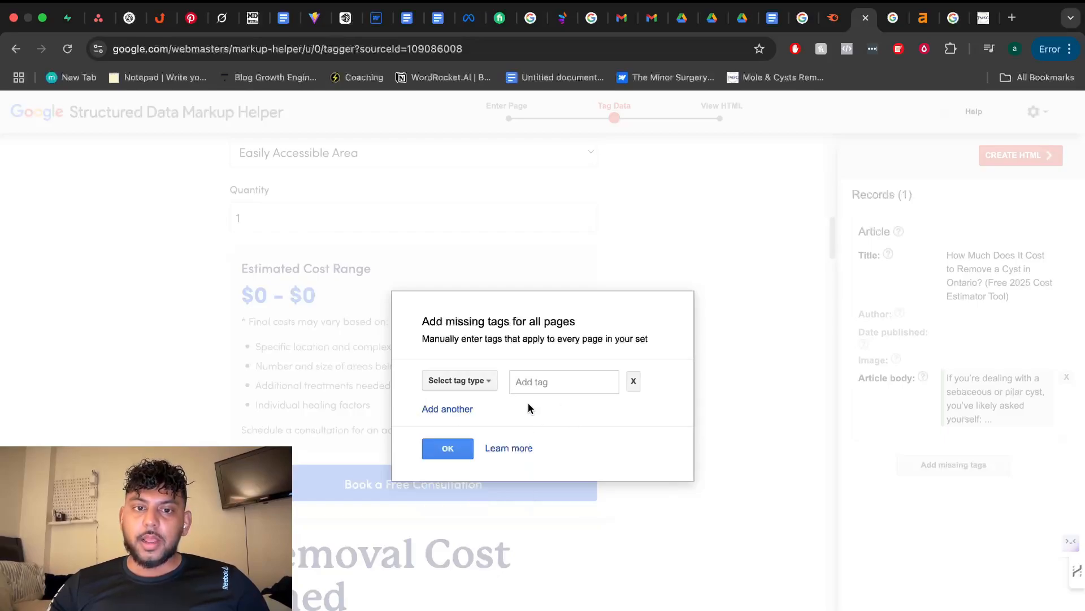
pyautogui.click(862, 18)
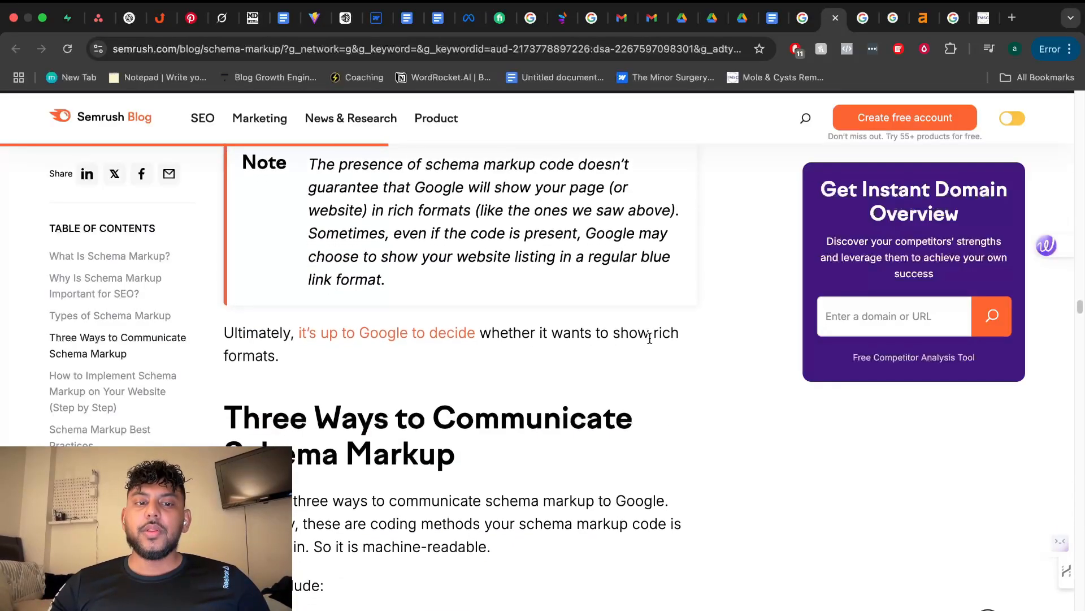
pyautogui.scroll(-3)
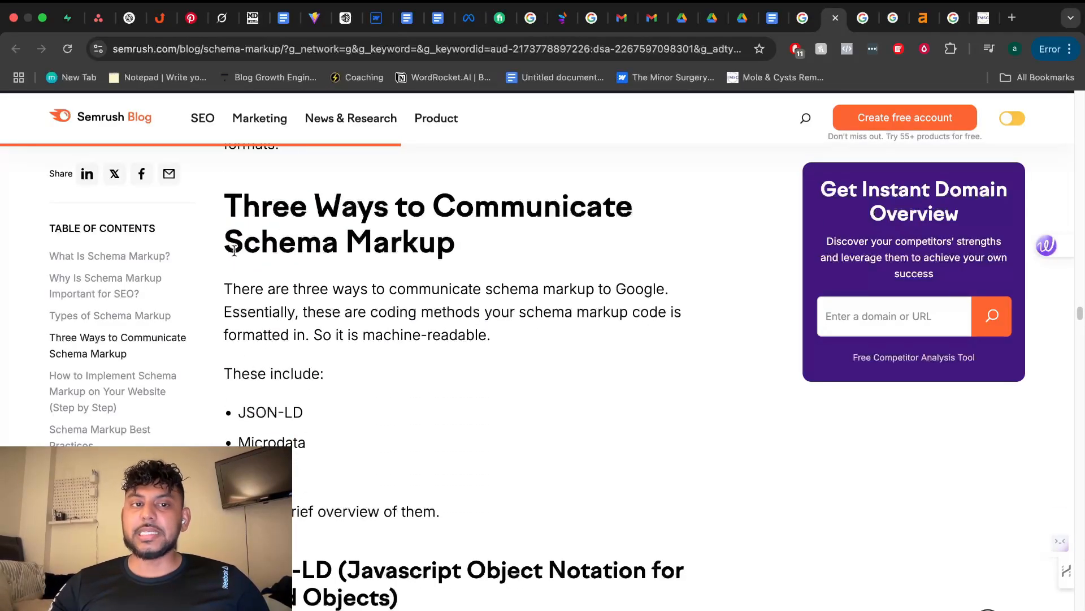
pyautogui.scroll(-3)
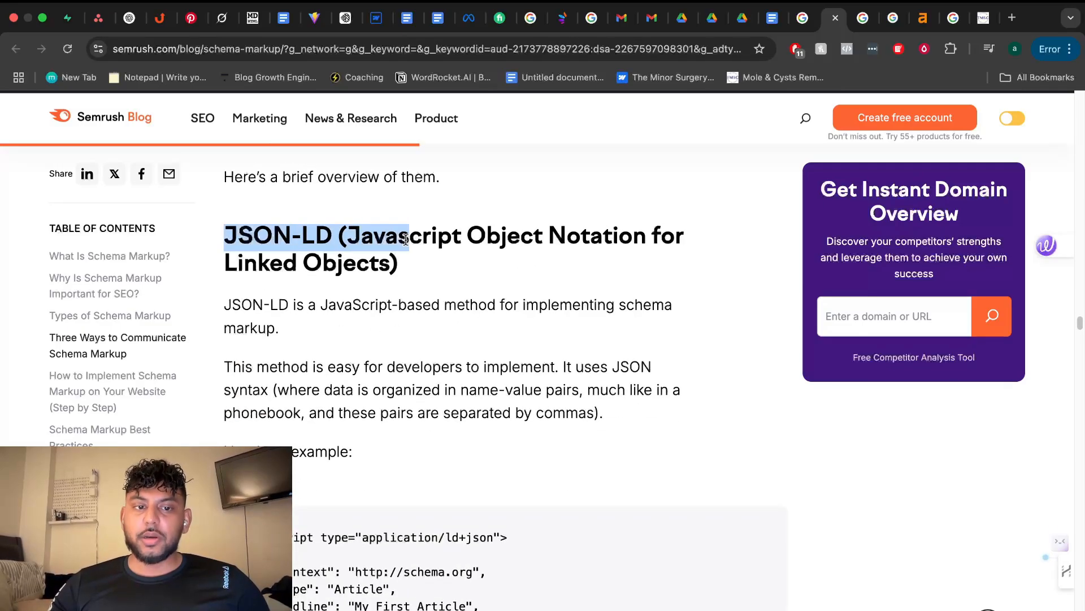
pyautogui.scroll(-3)
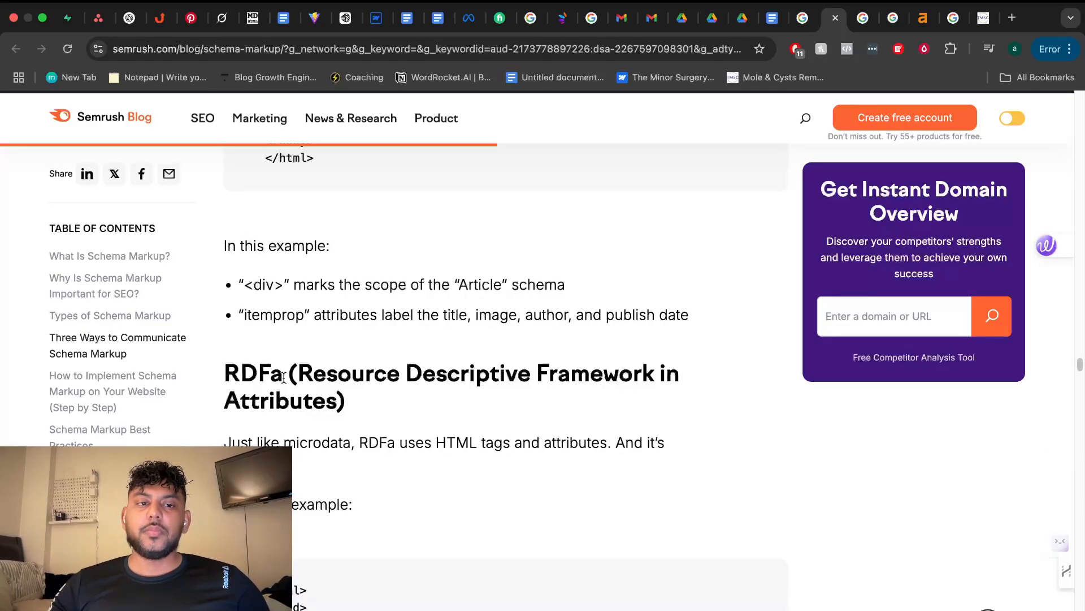
pyautogui.scroll(-3)
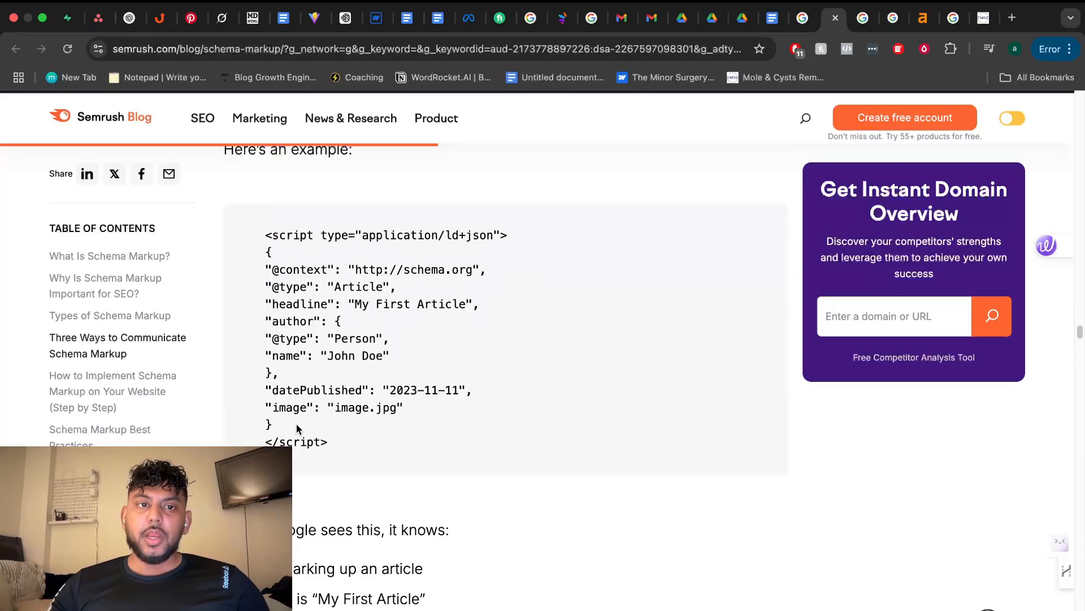
pyautogui.scroll(3)
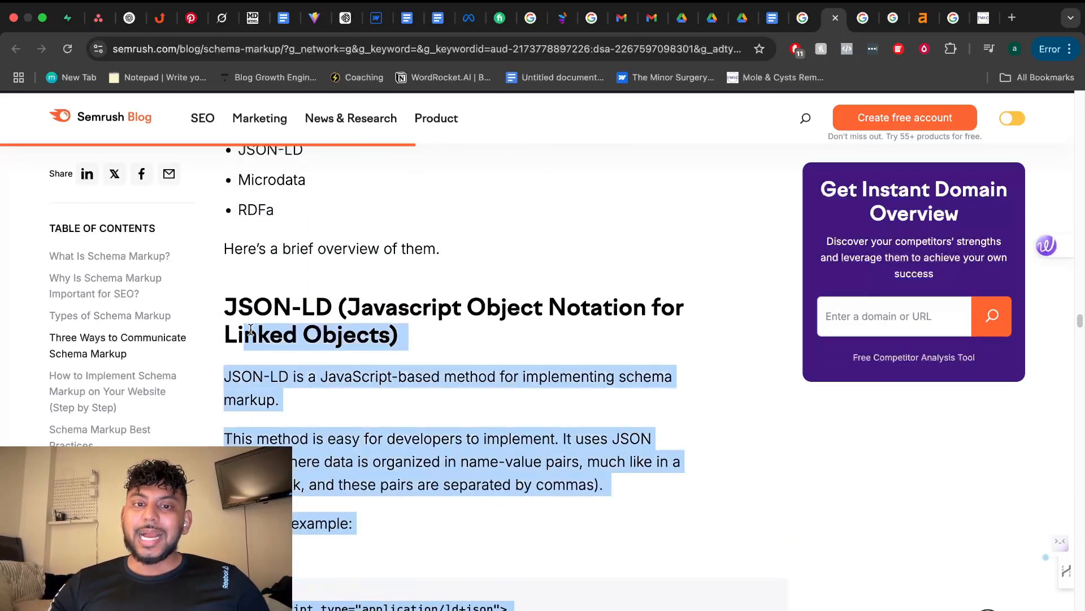
pyautogui.click(285, 308)
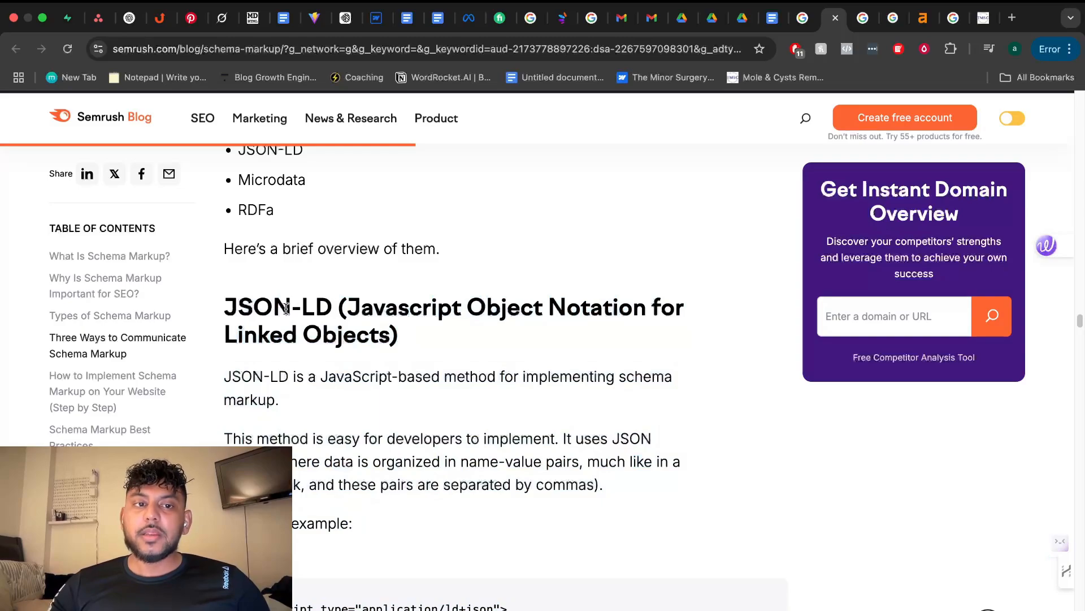
pyautogui.moveTo(984, 18)
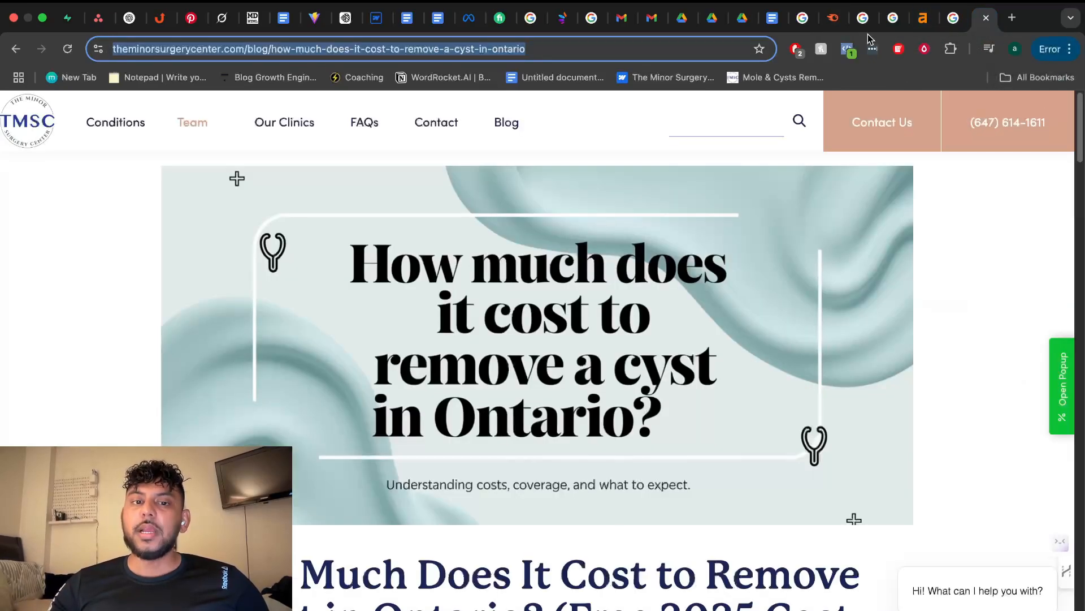
# Return to the Markup Helper tab and scroll the article tagged with Title and Article body.
pyautogui.click(864, 18)
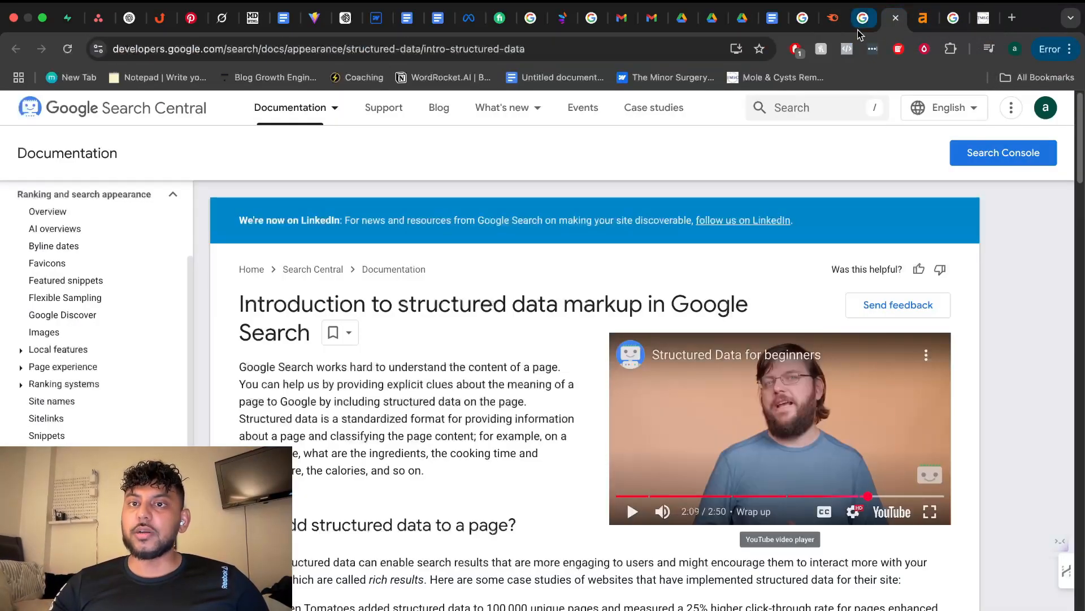
pyautogui.click(864, 19)
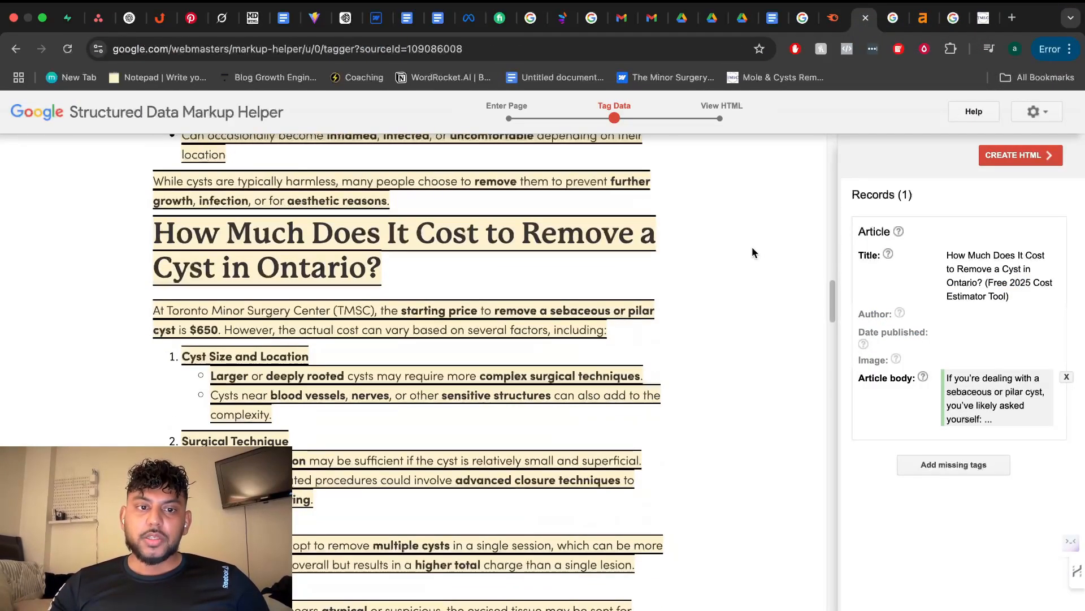
pyautogui.scroll(-3)
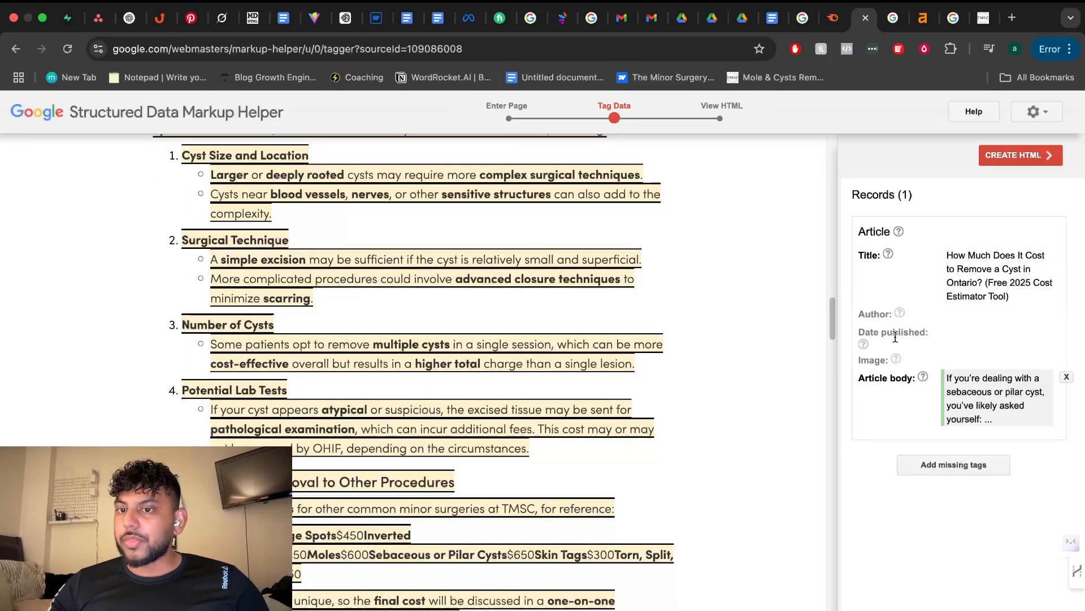
# Generate the JSON-LD Article markup and scroll through it in the View HTML pane.
pyautogui.click(1020, 155)
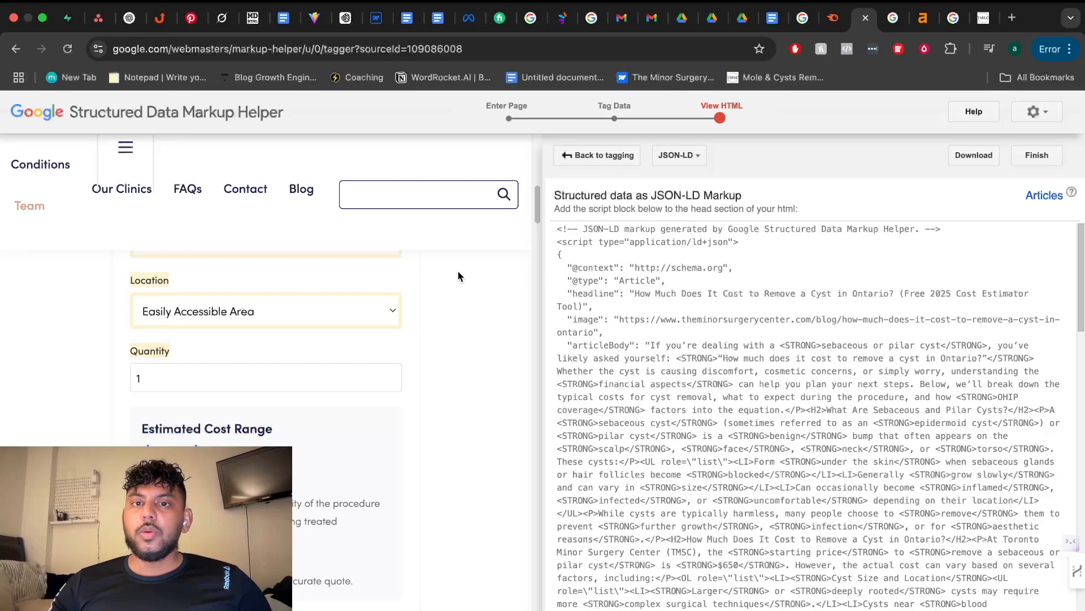
pyautogui.scroll(-3)
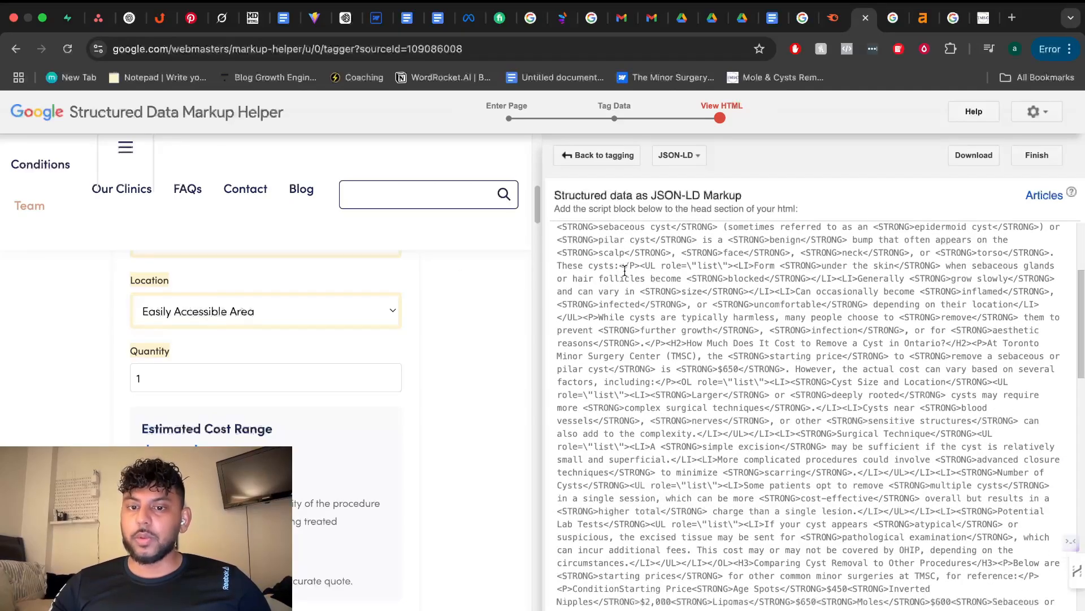
pyautogui.scroll(3)
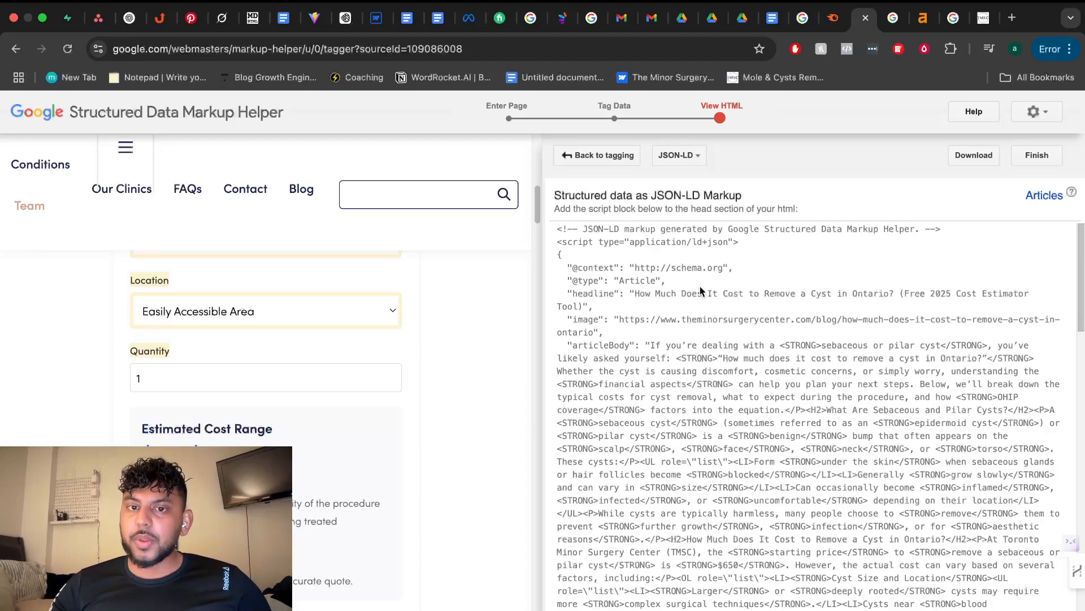
pyautogui.scroll(-3)
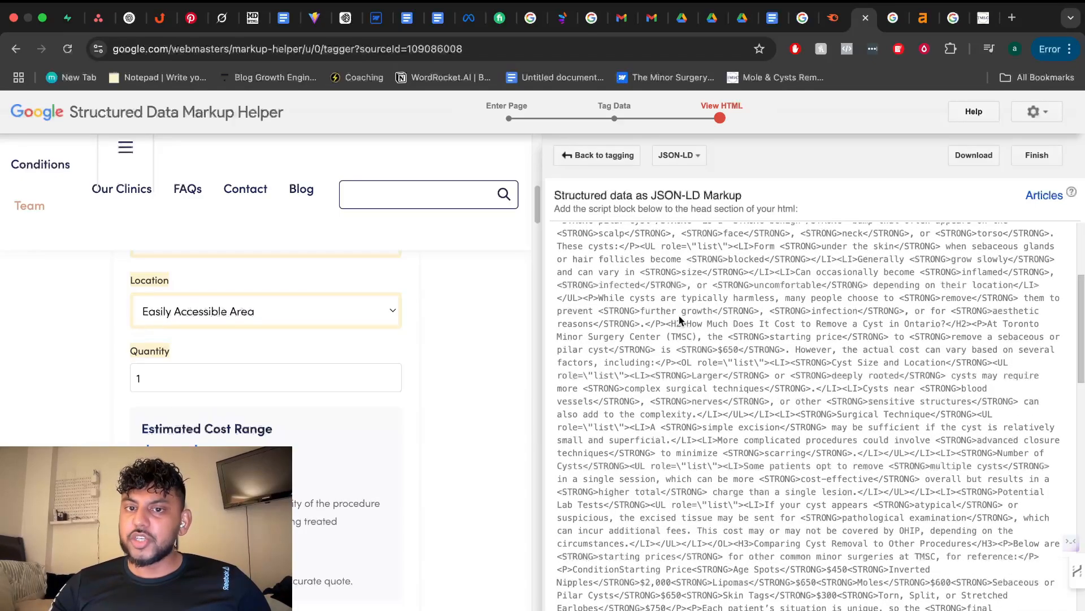
pyautogui.scroll(-3)
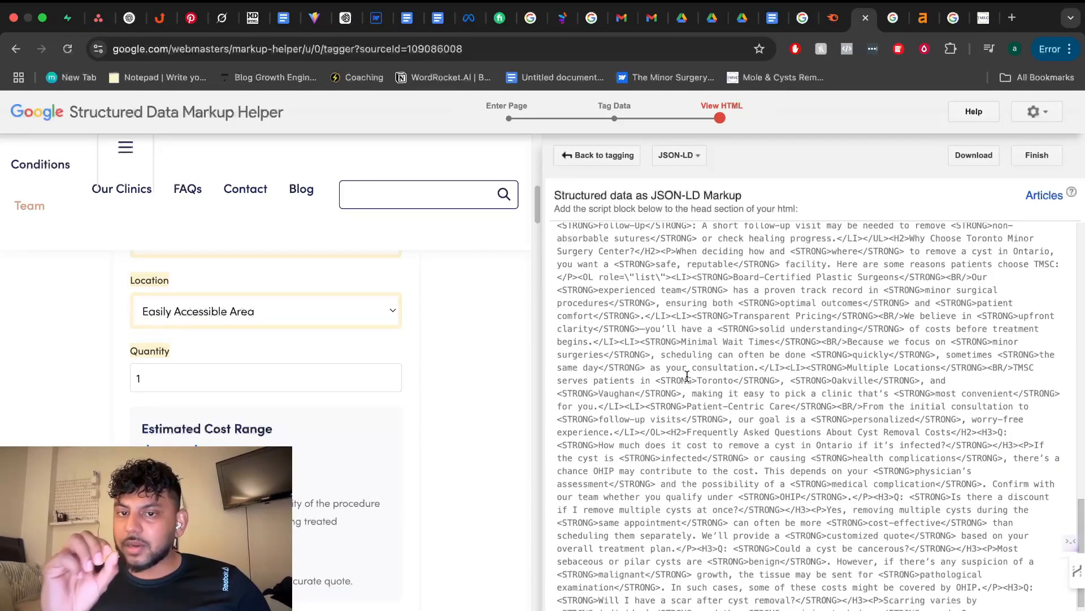
pyautogui.scroll(3)
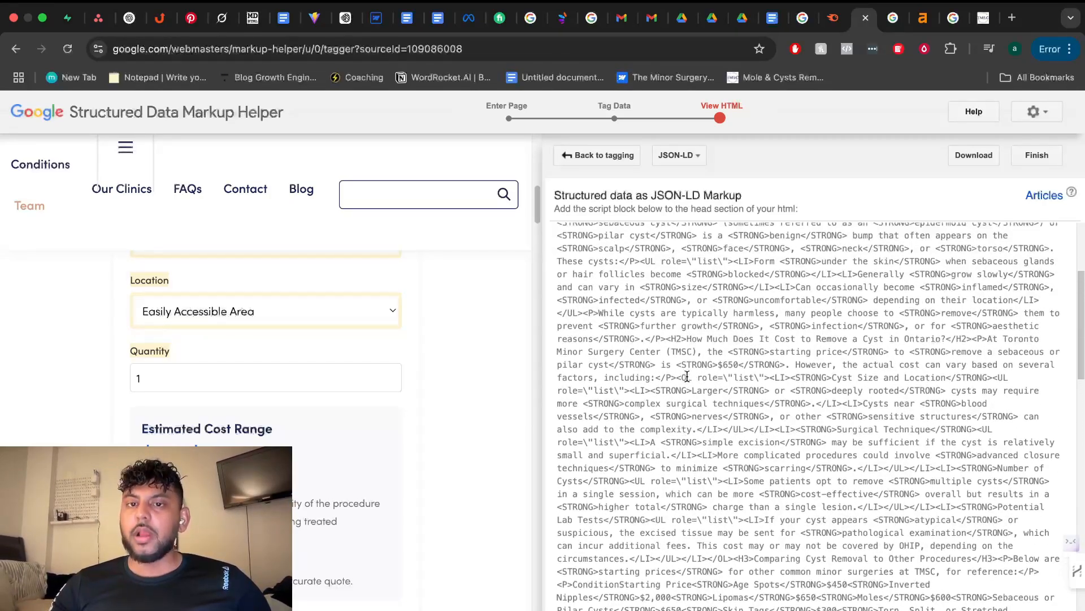
pyautogui.scroll(3)
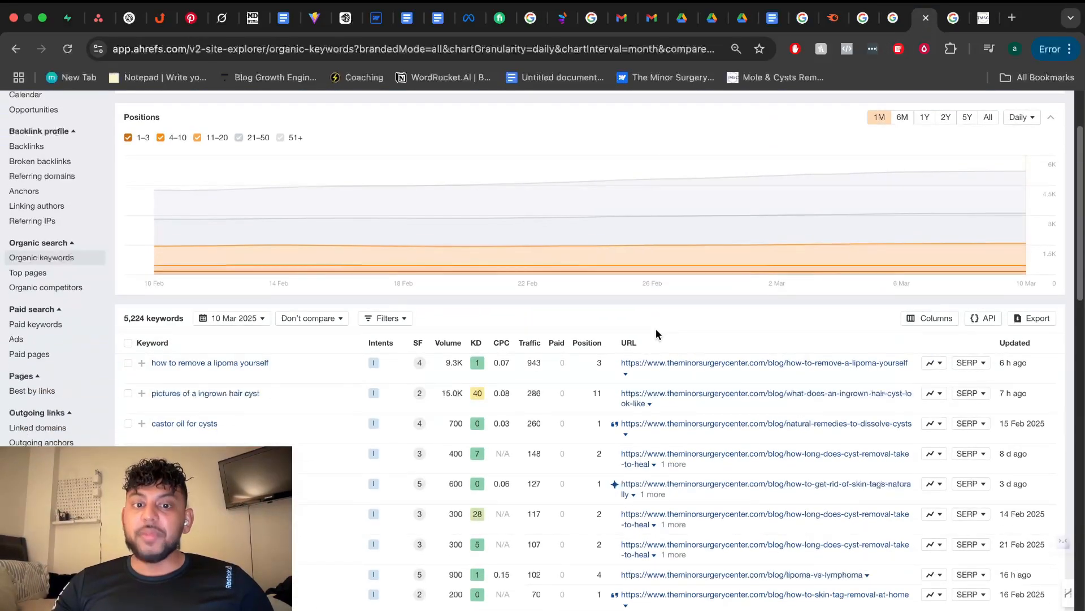
pyautogui.scroll(-3)
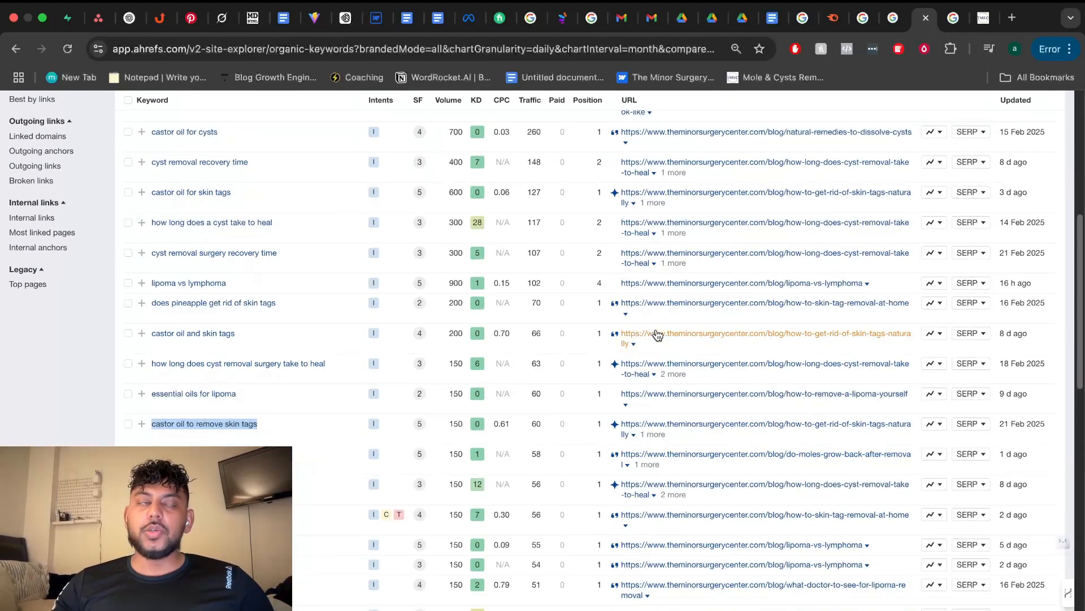
pyautogui.scroll(-3)
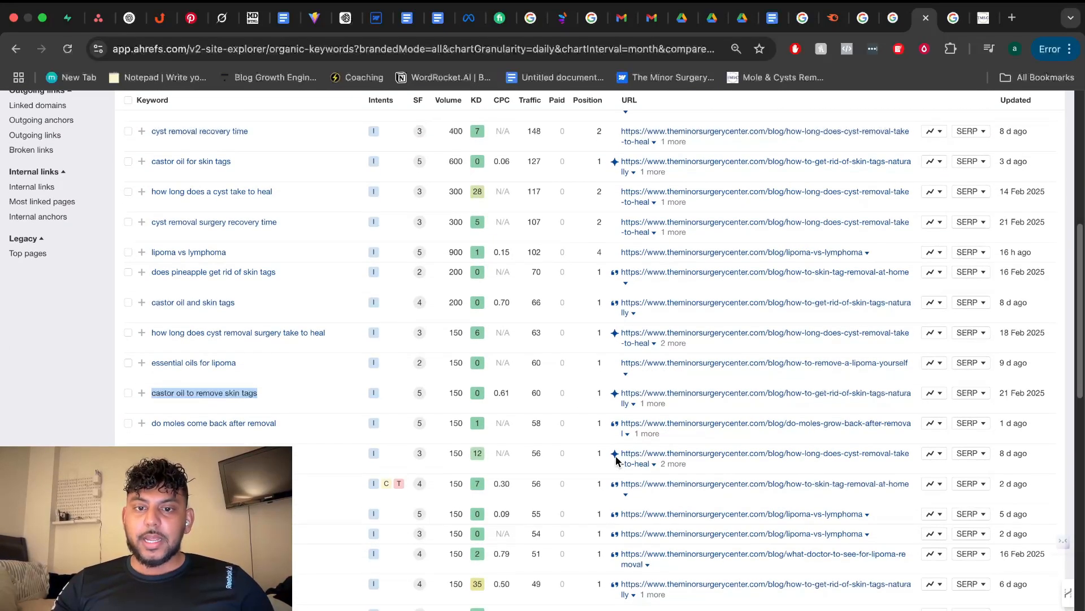
pyautogui.moveTo(614, 456)
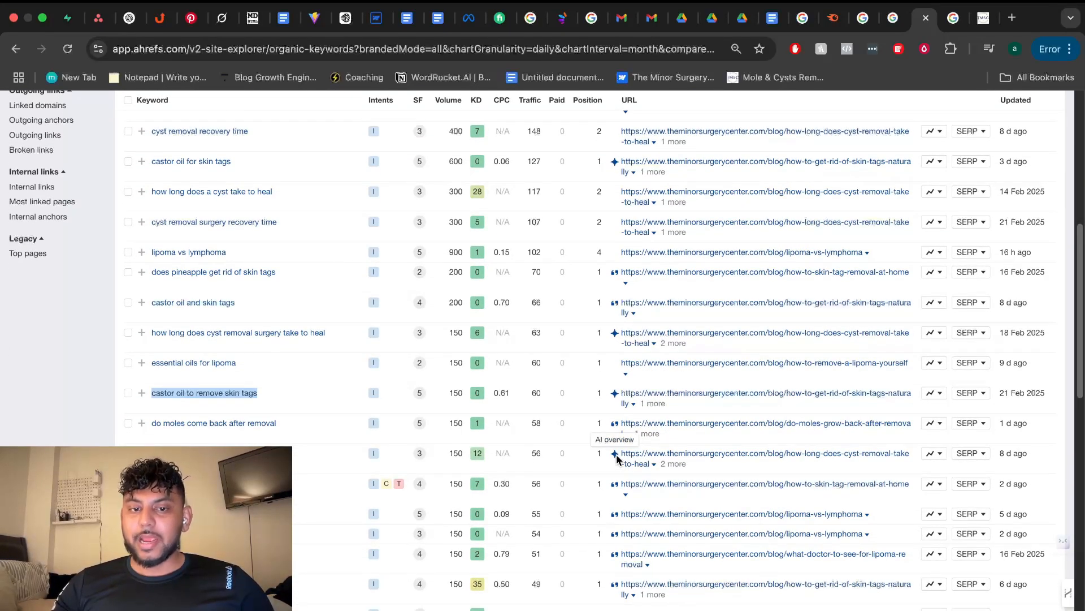
pyautogui.scroll(-3)
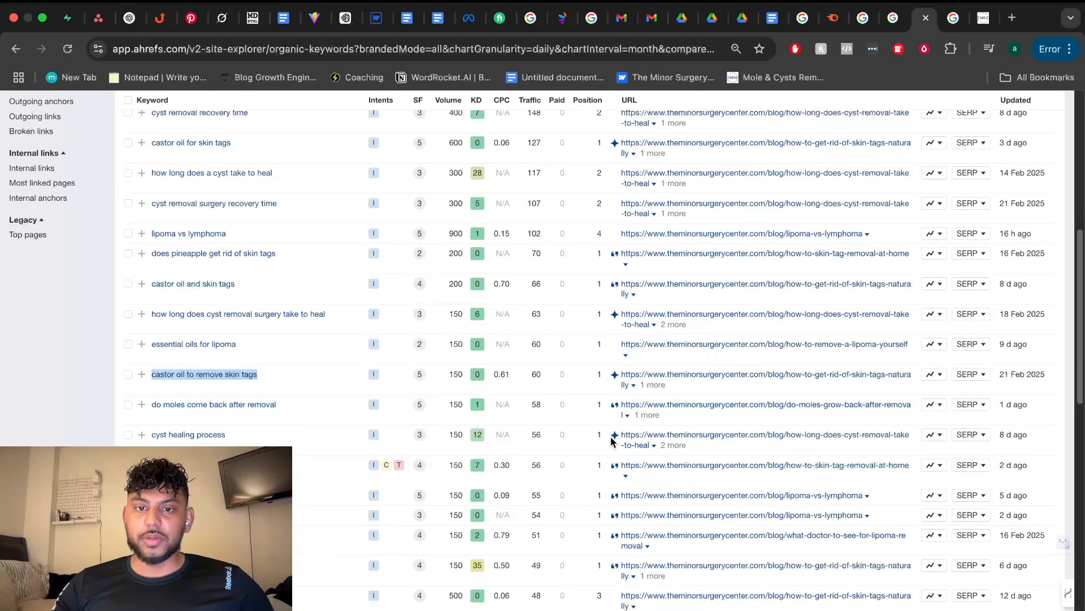
pyautogui.moveTo(188, 434)
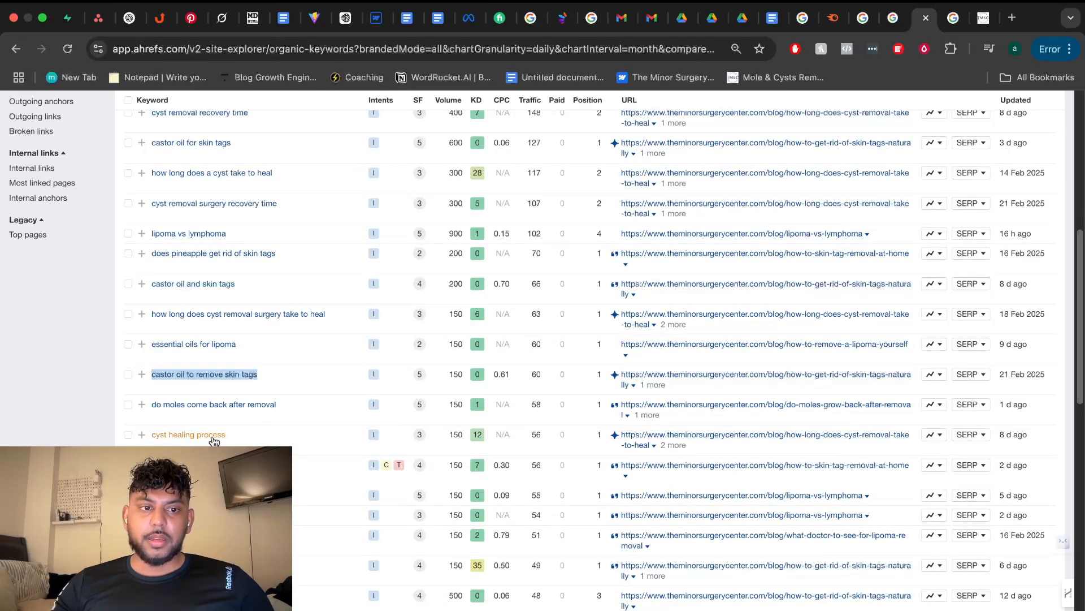
pyautogui.moveTo(613, 374)
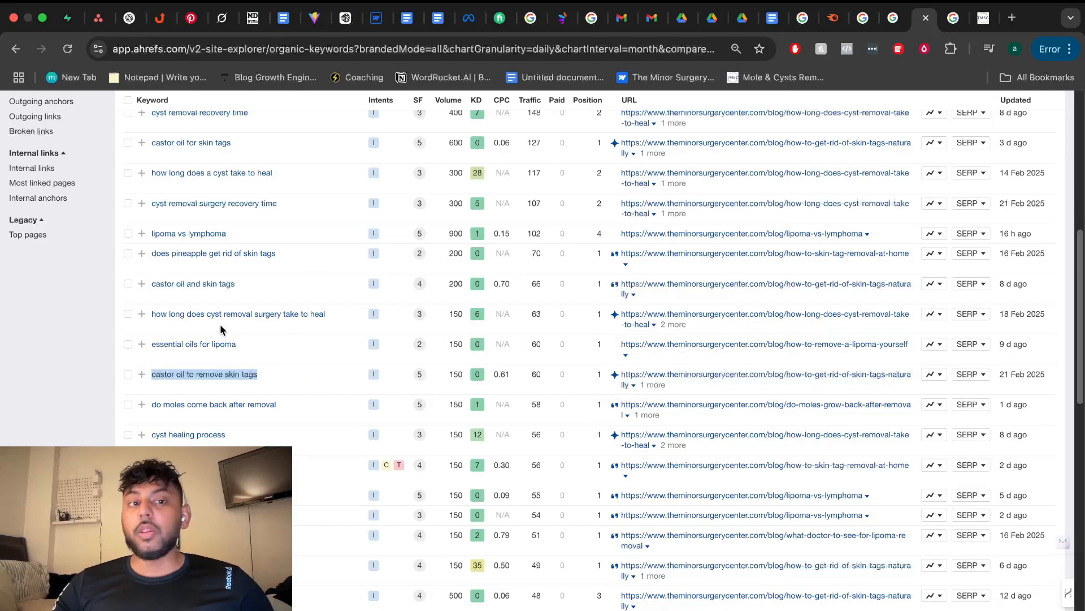
pyautogui.moveTo(622, 287)
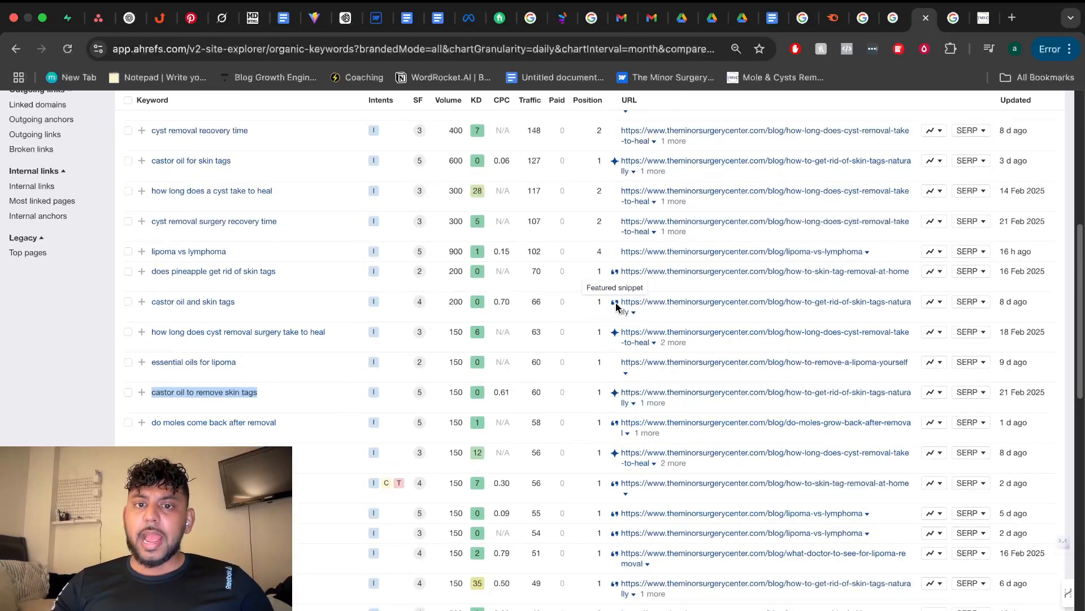
pyautogui.scroll(3)
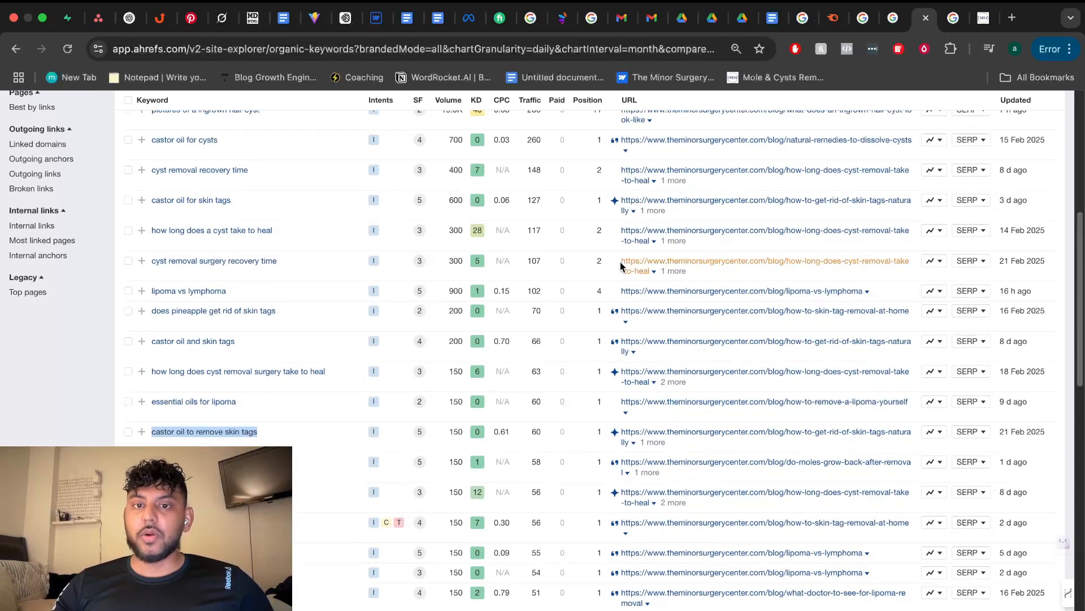
pyautogui.scroll(-3)
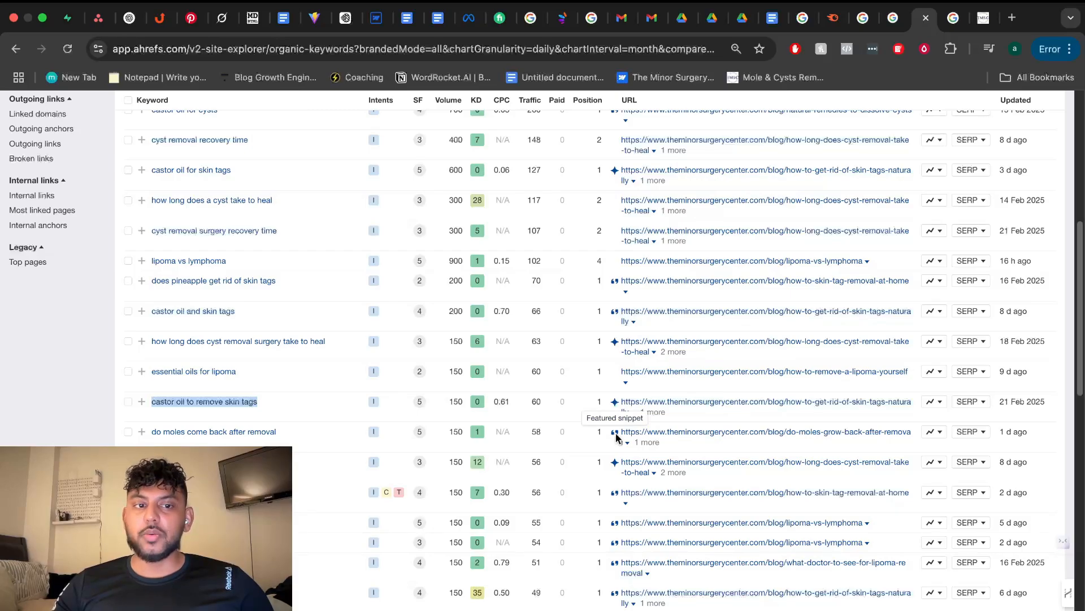
pyautogui.scroll(-3)
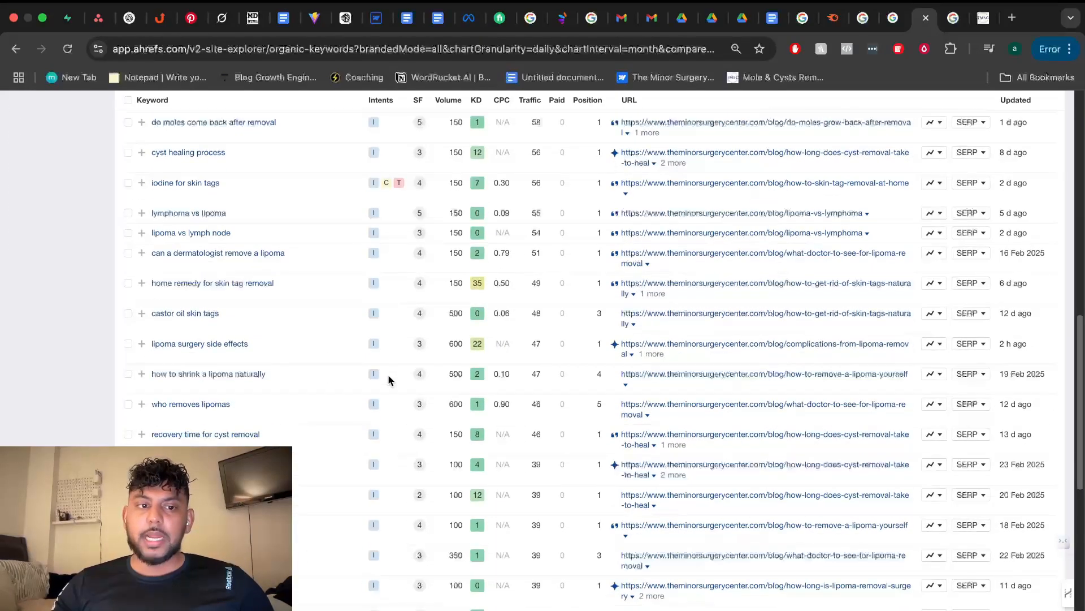
pyautogui.scroll(-3)
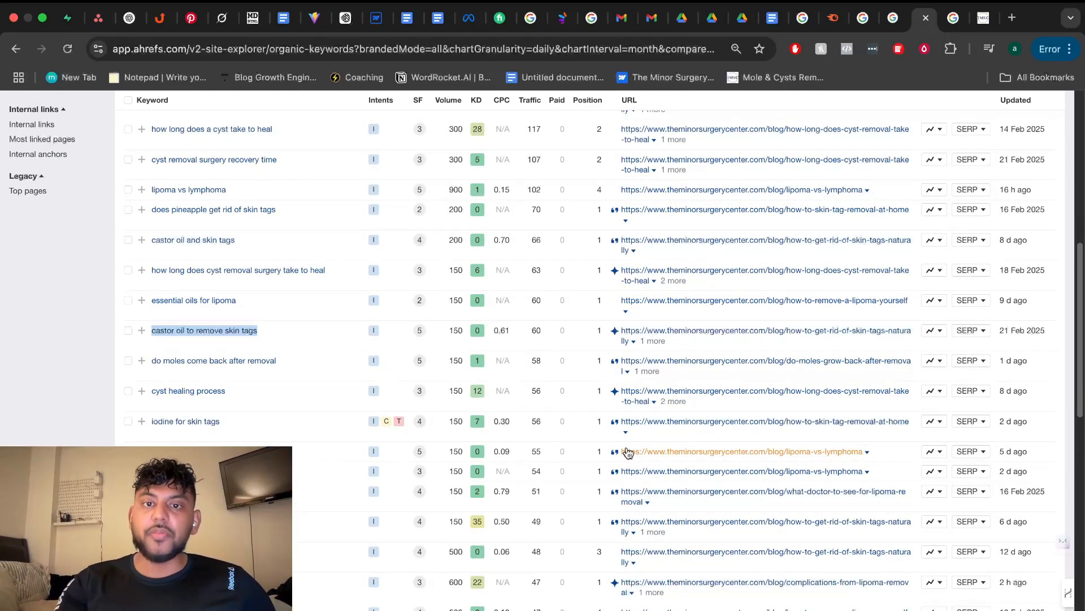
pyautogui.scroll(3)
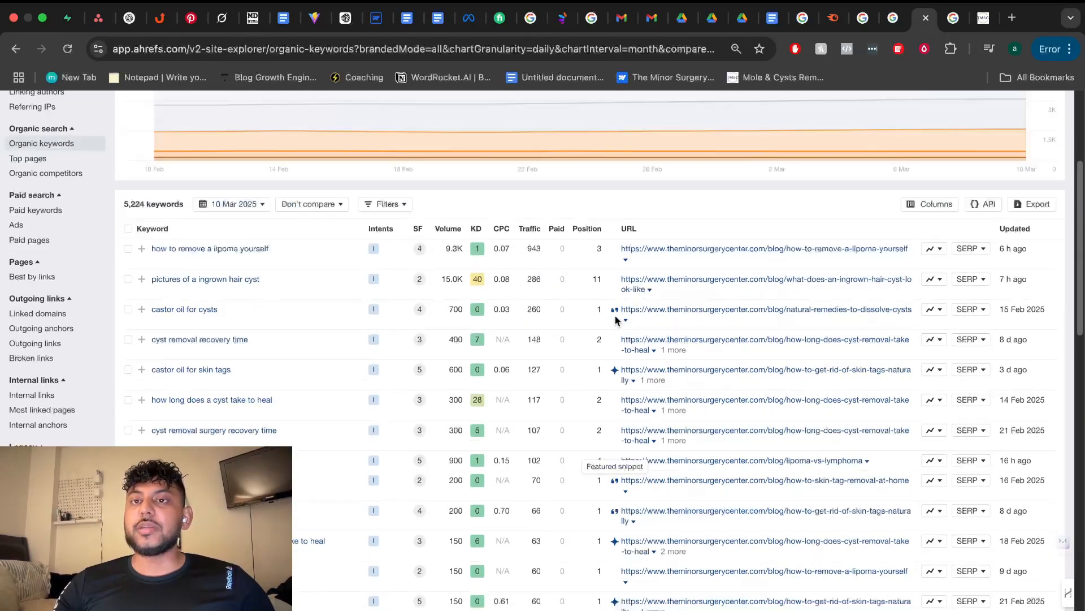
pyautogui.click(1011, 18)
pyautogui.write('image.wordrocket.ai/templates')
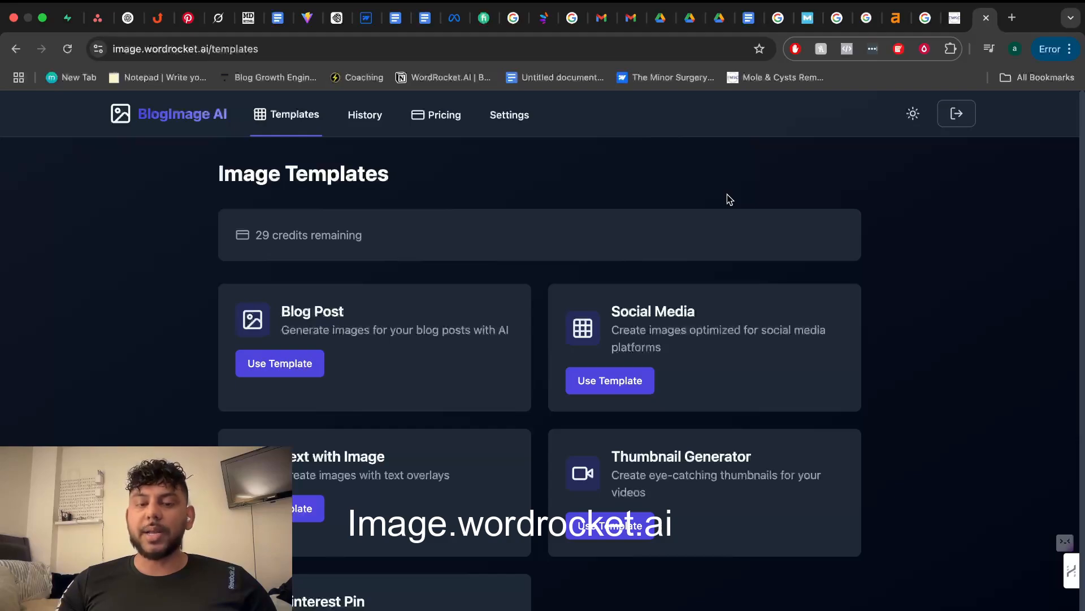
pyautogui.moveTo(444, 166)
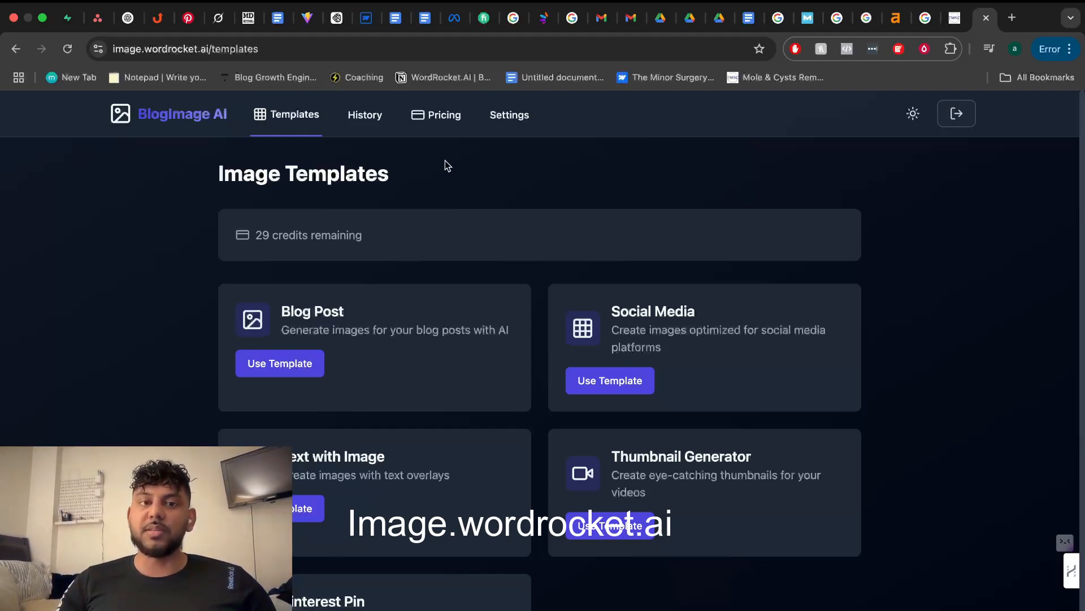
# Scroll the Image Templates page, then open History to see the Mac and cheese burger pin.
pyautogui.scroll(-3)
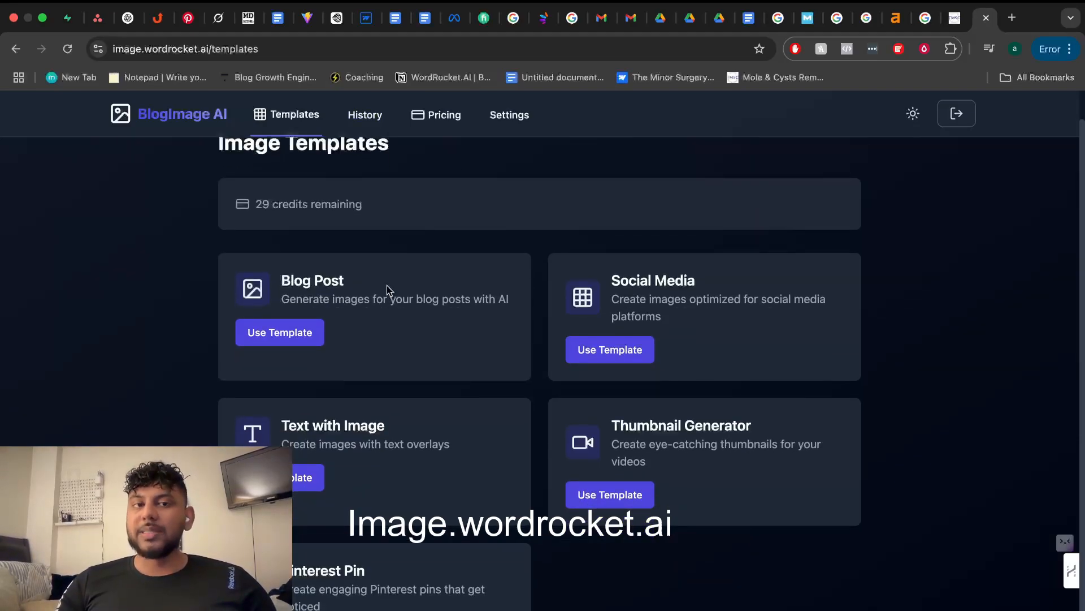
pyautogui.scroll(3)
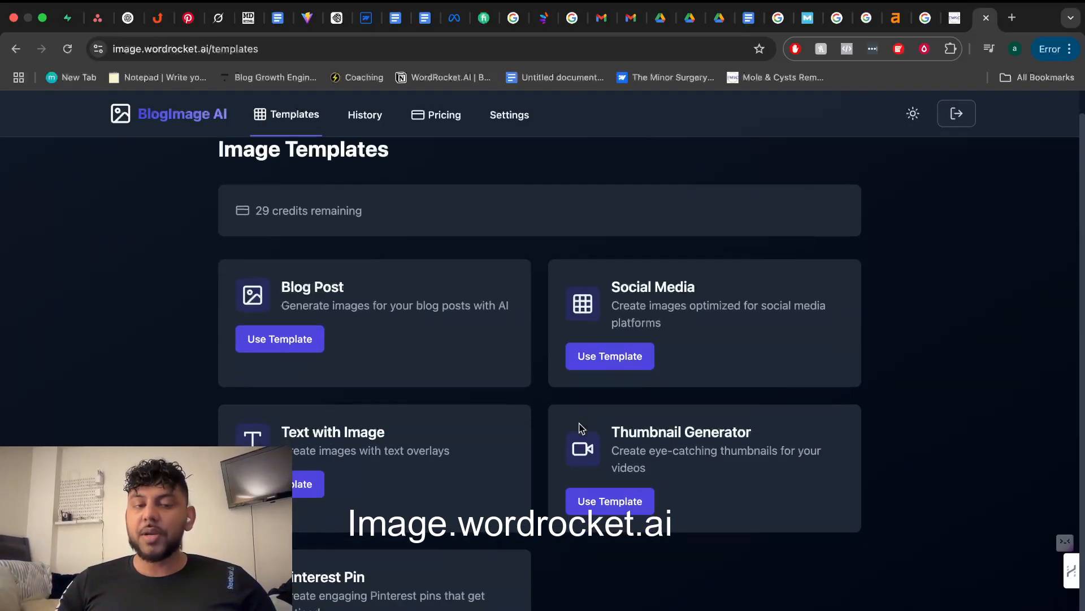
pyautogui.click(365, 114)
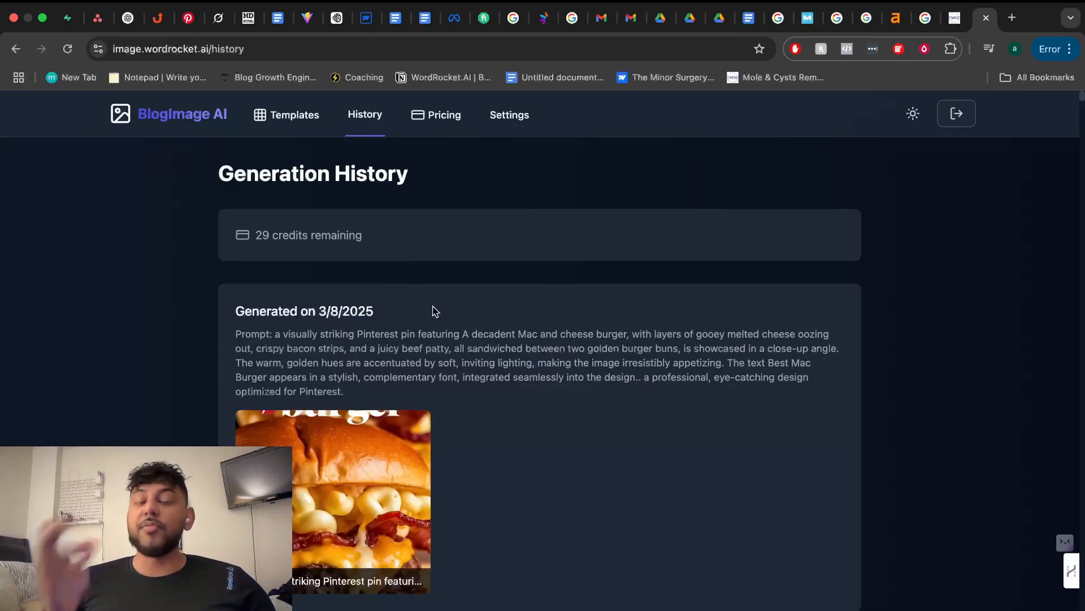